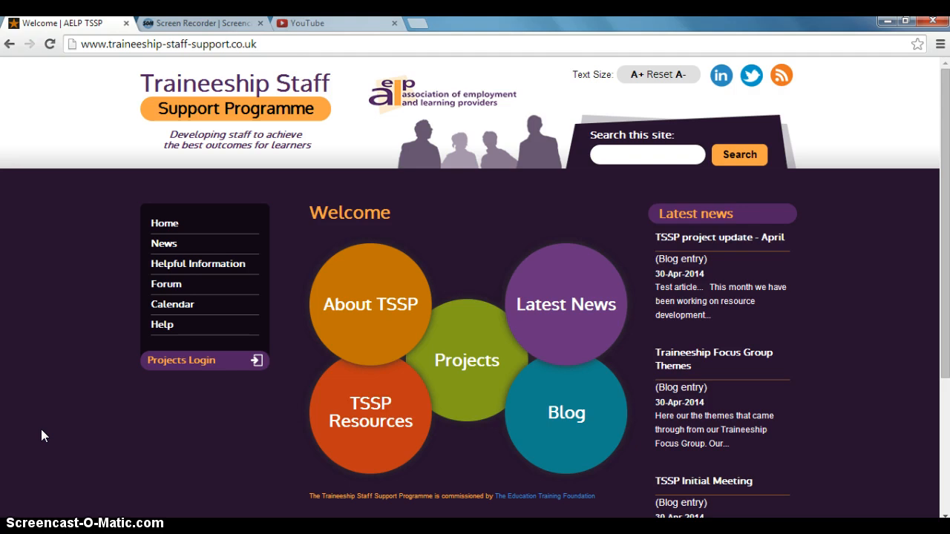
mouse_move(111, 374)
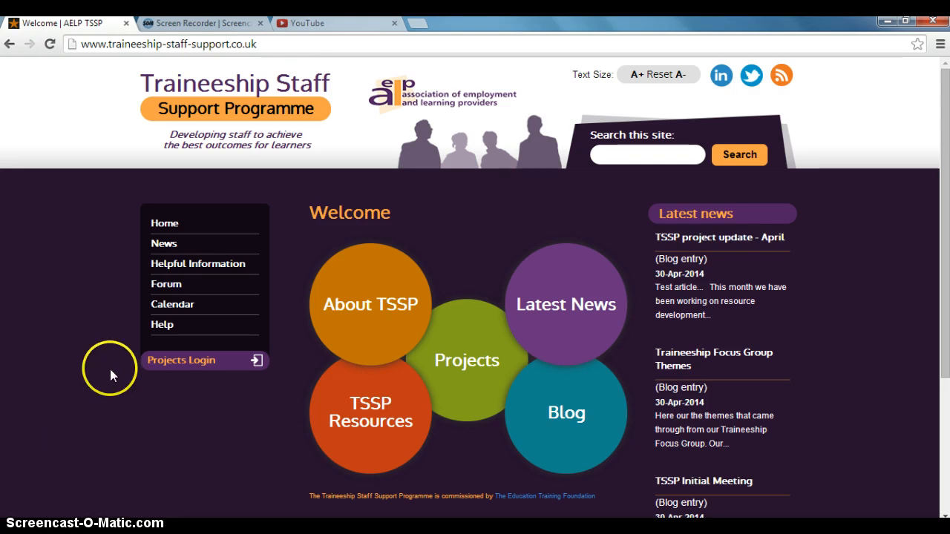
Log in via Projects Login as user 'Tim' with the test password.
left_click(181, 361)
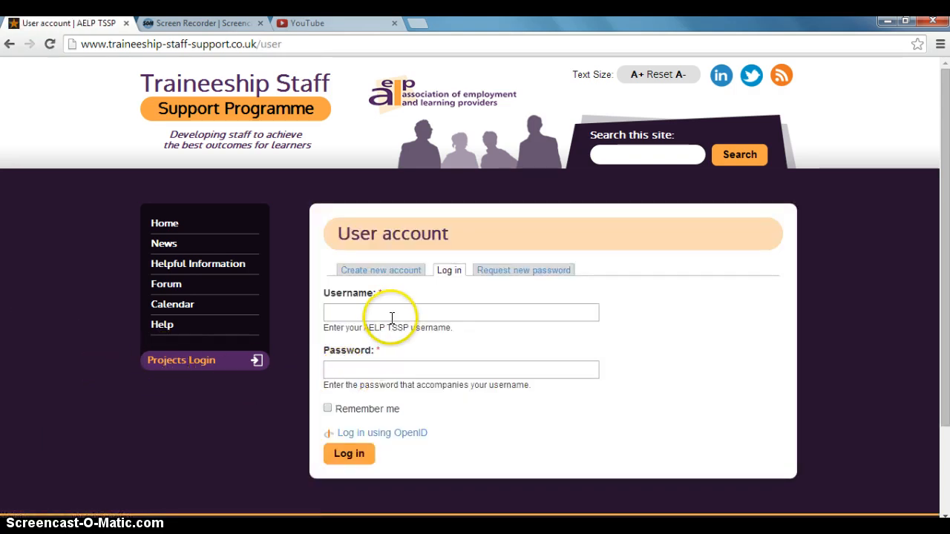
type("Tim")
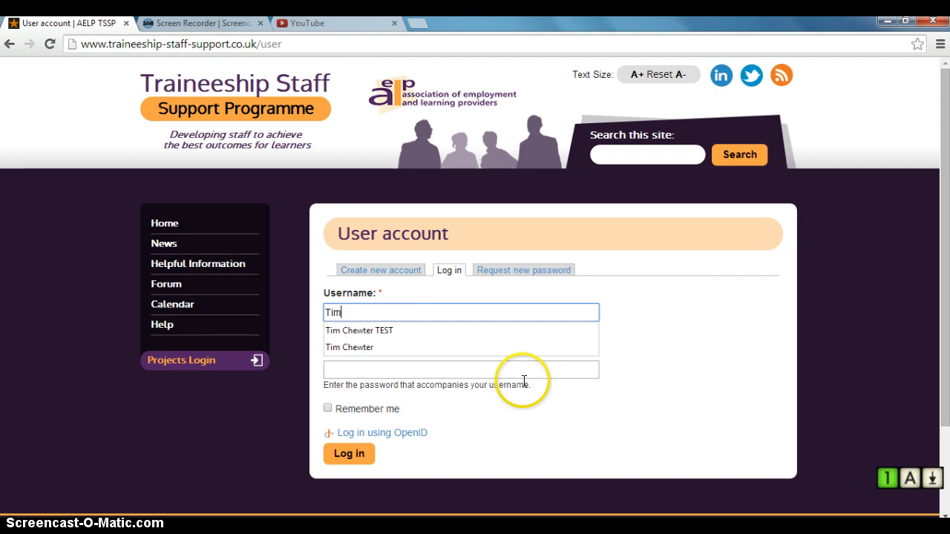
left_click(359, 329)
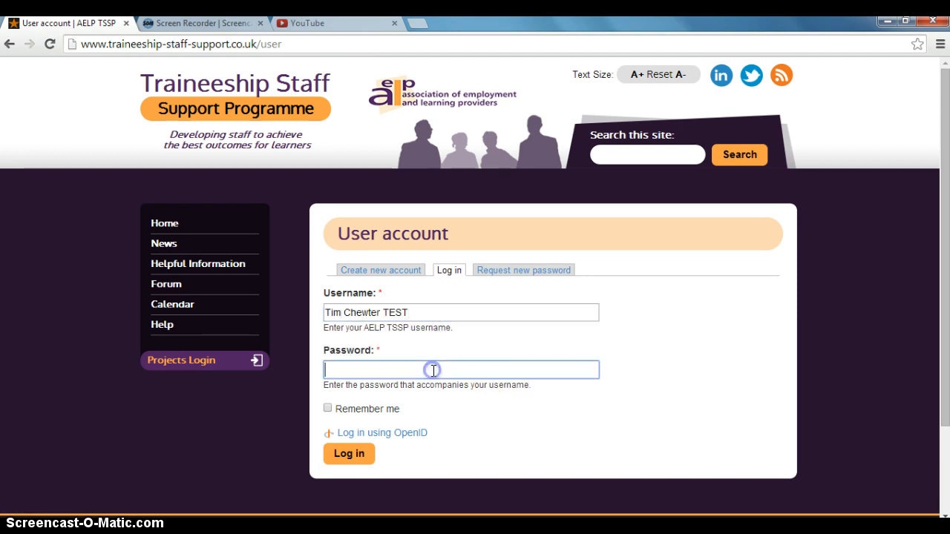
type("•••••")
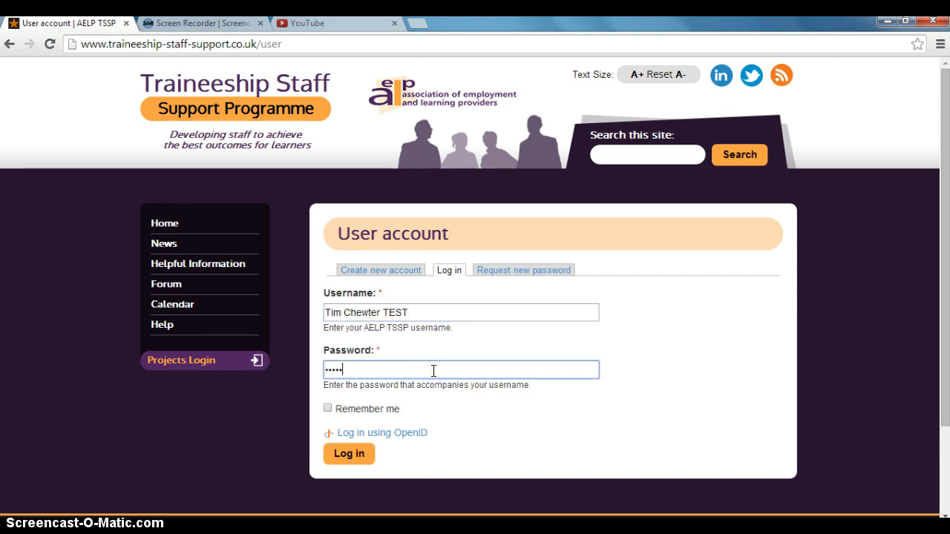
left_click(349, 454)
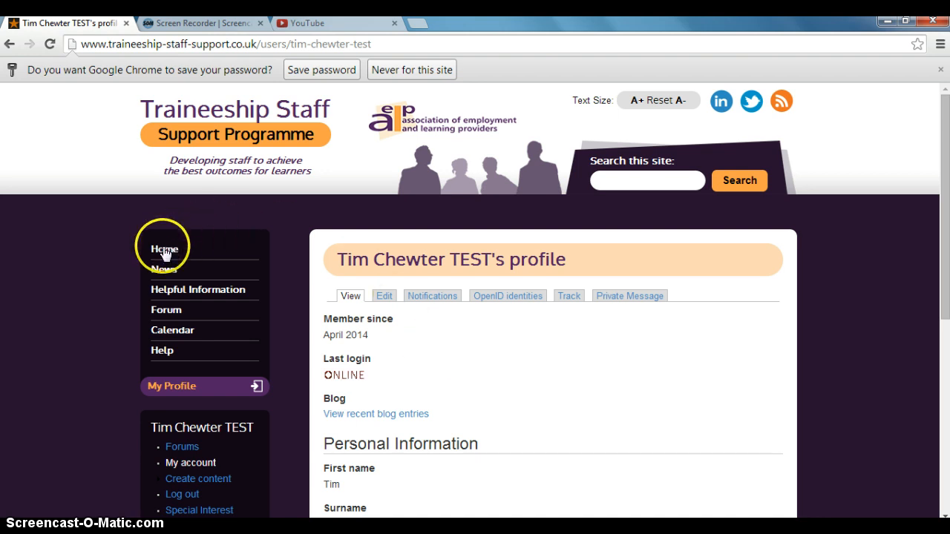
Return to the Welcome home page from the left navigation, staying signed in.
left_click(165, 250)
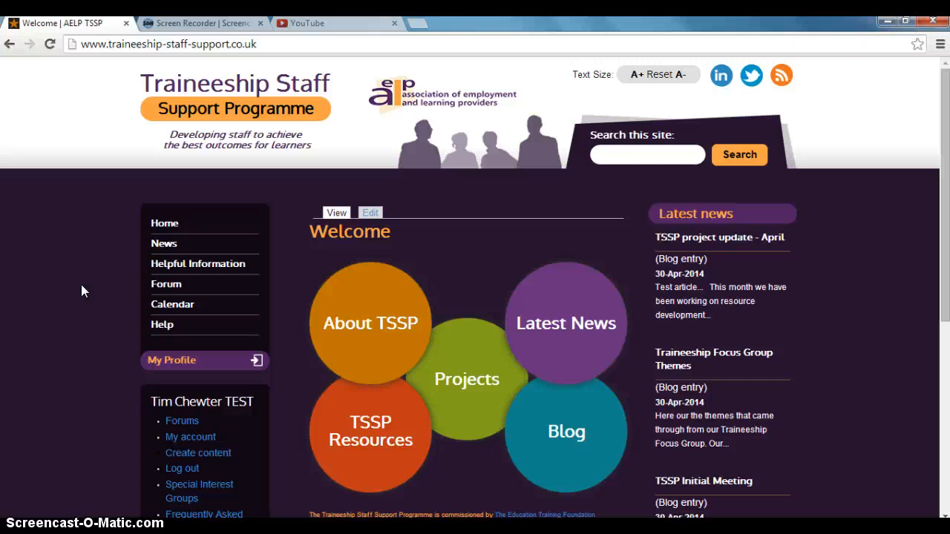
mouse_move(529, 229)
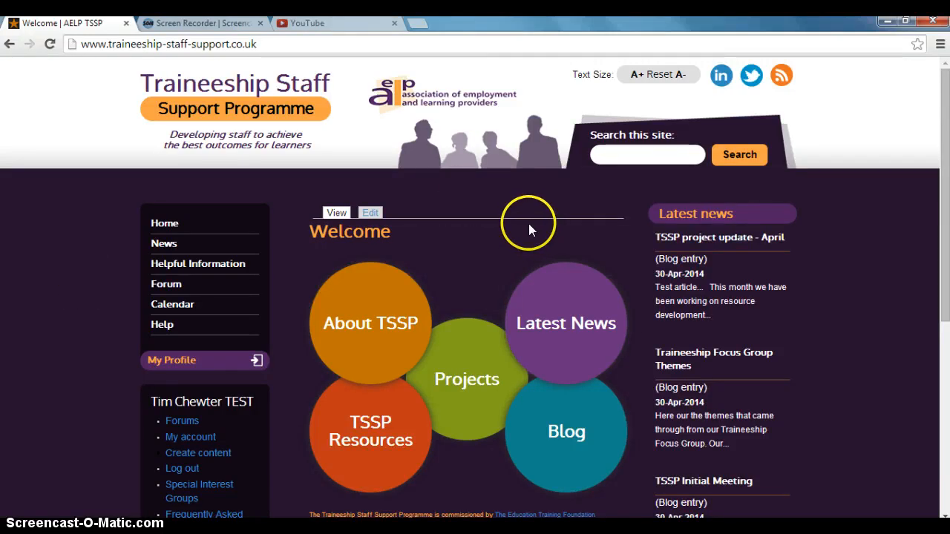
mouse_move(508, 252)
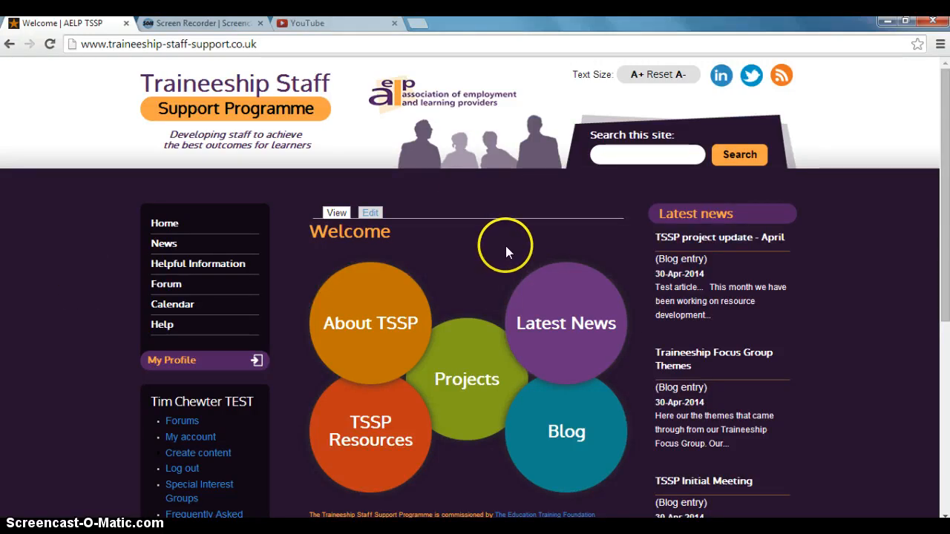
mouse_move(760, 229)
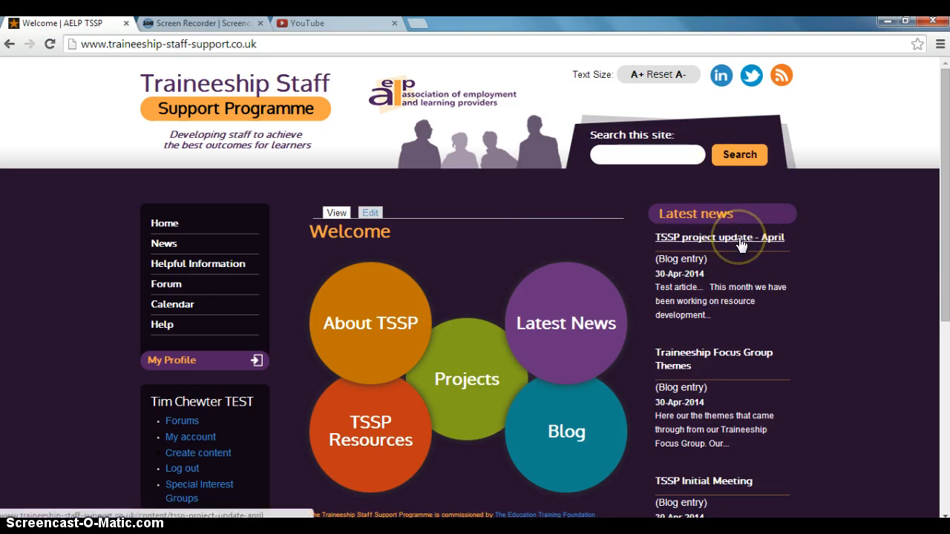
Copy the 'TSSP project update - April' post's URL from the address bar, then go Home.
left_click(719, 237)
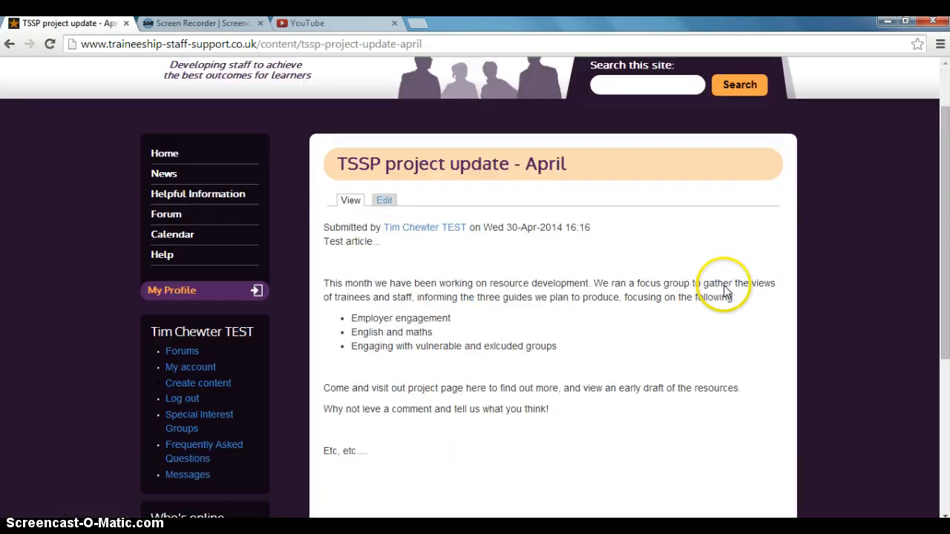
scroll("up", 3)
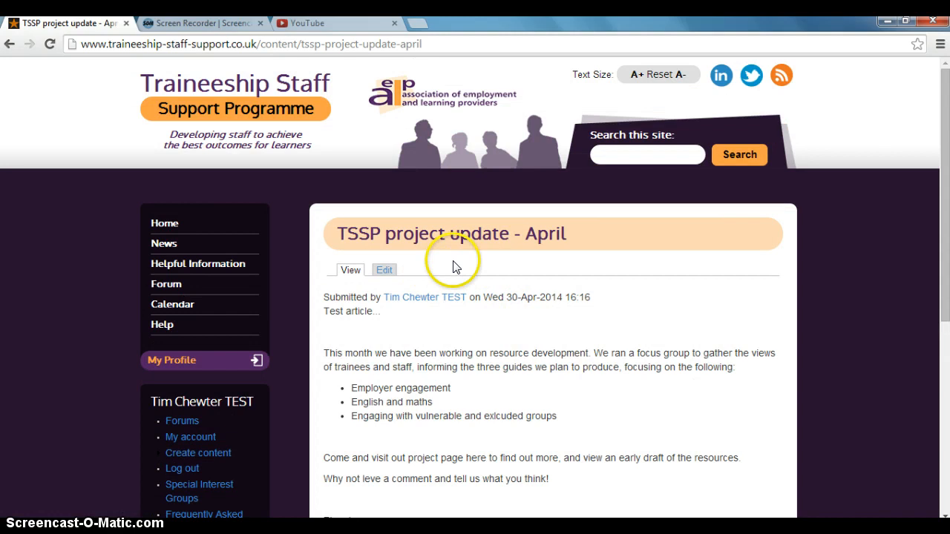
left_click(252, 45)
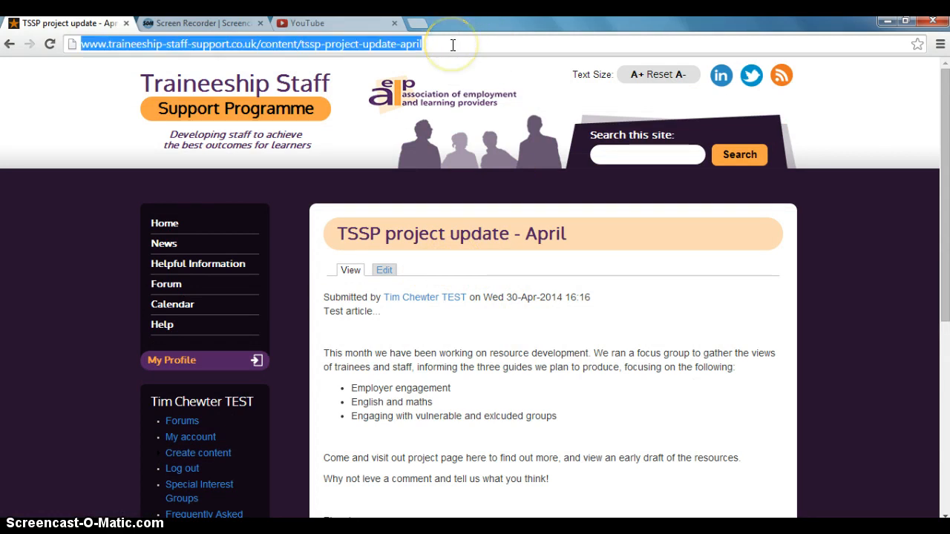
mouse_move(384, 50)
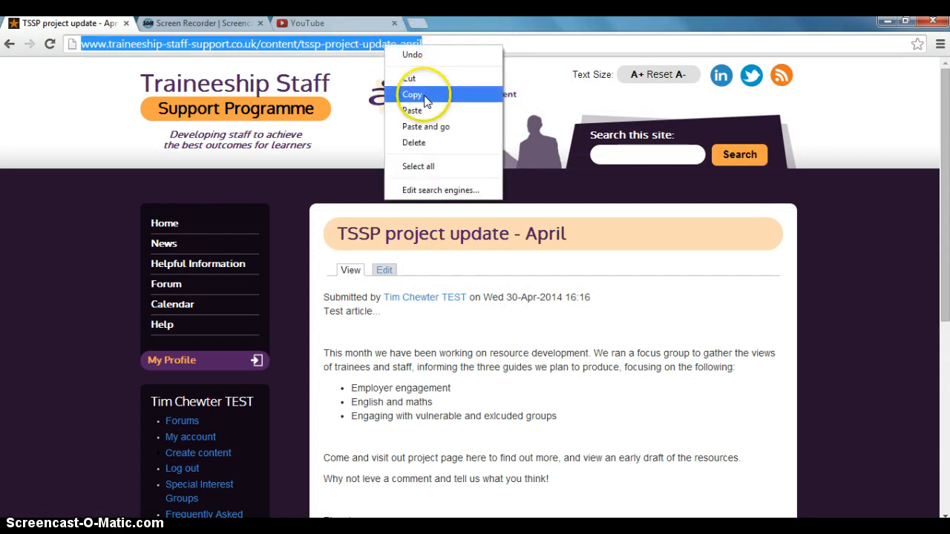
left_click(412, 93)
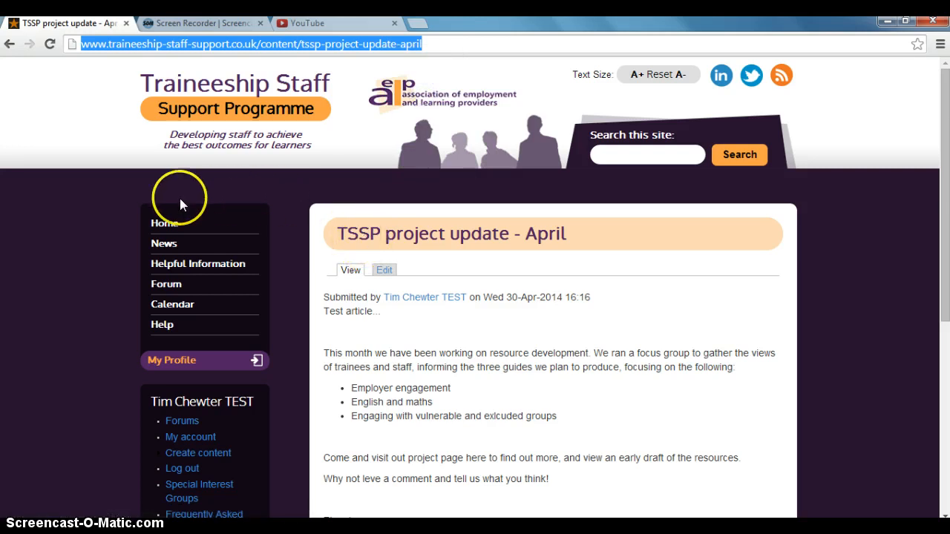
left_click(165, 222)
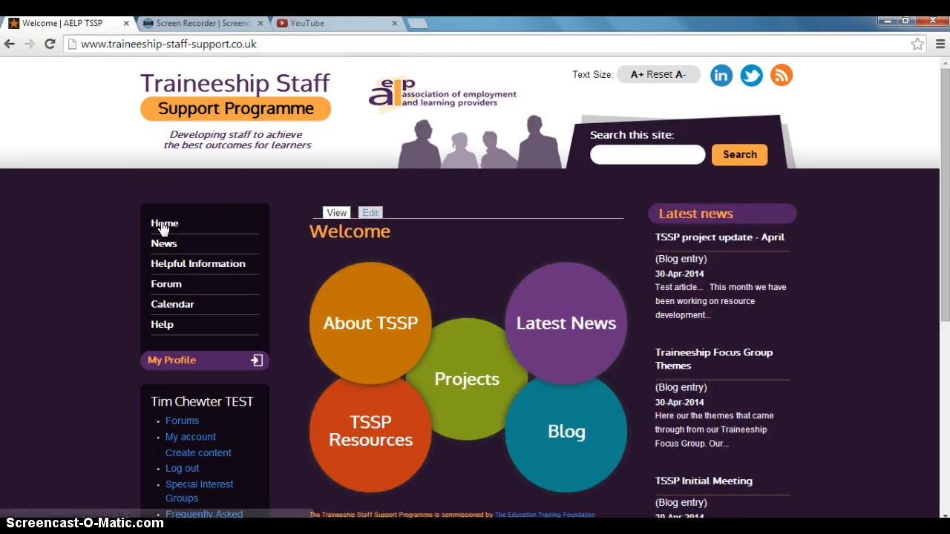
mouse_move(466, 386)
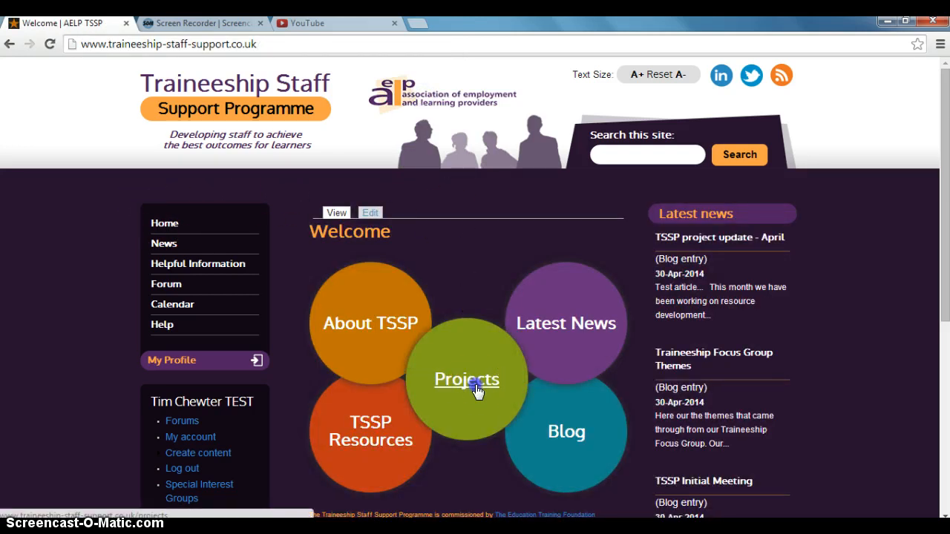
left_click(466, 380)
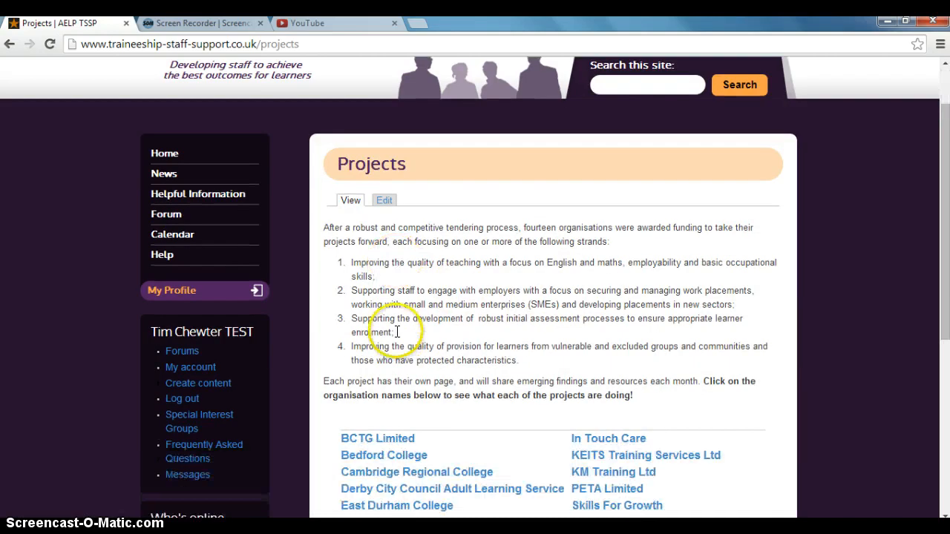
scroll("down", 3)
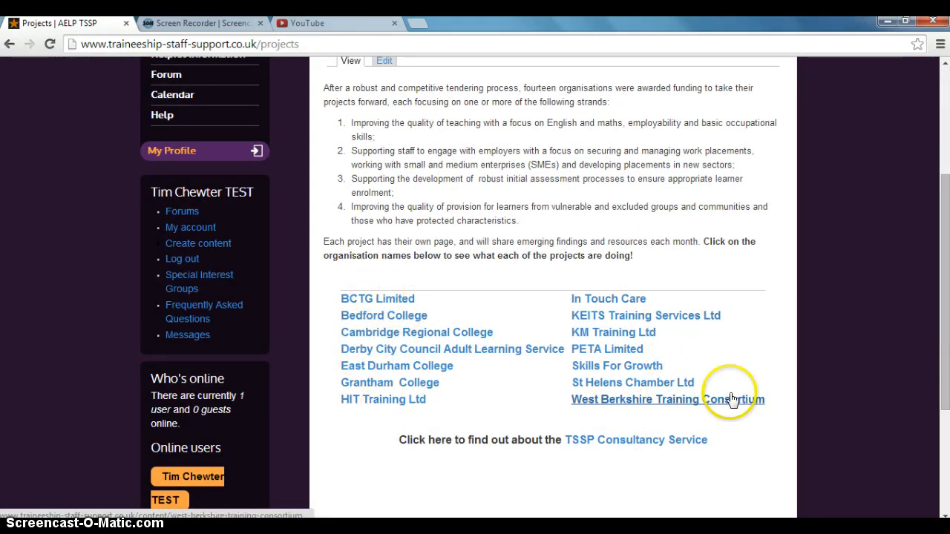
mouse_move(543, 463)
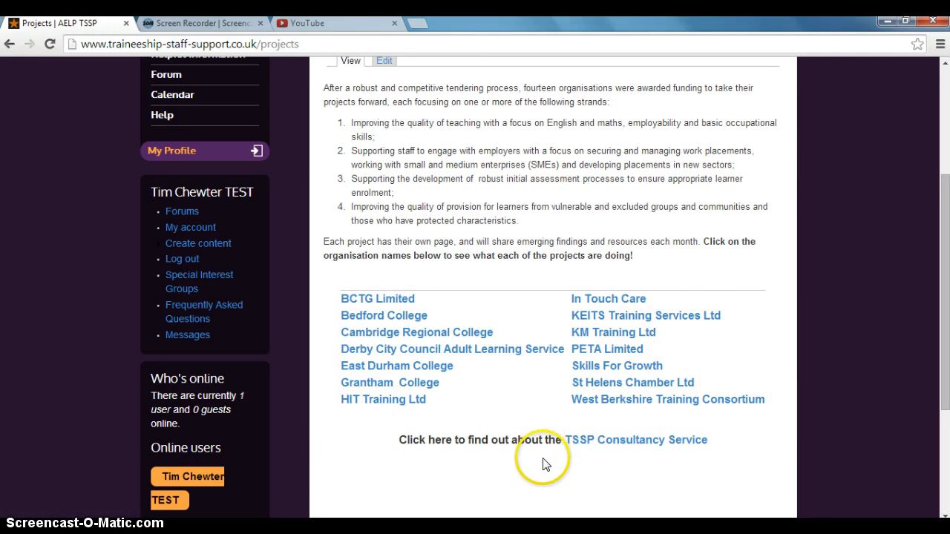
mouse_move(608, 442)
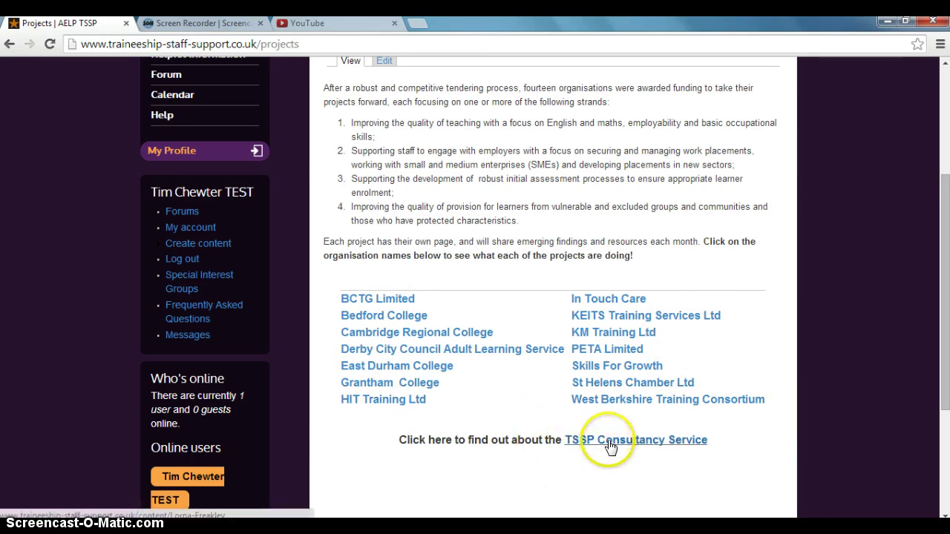
left_click(639, 439)
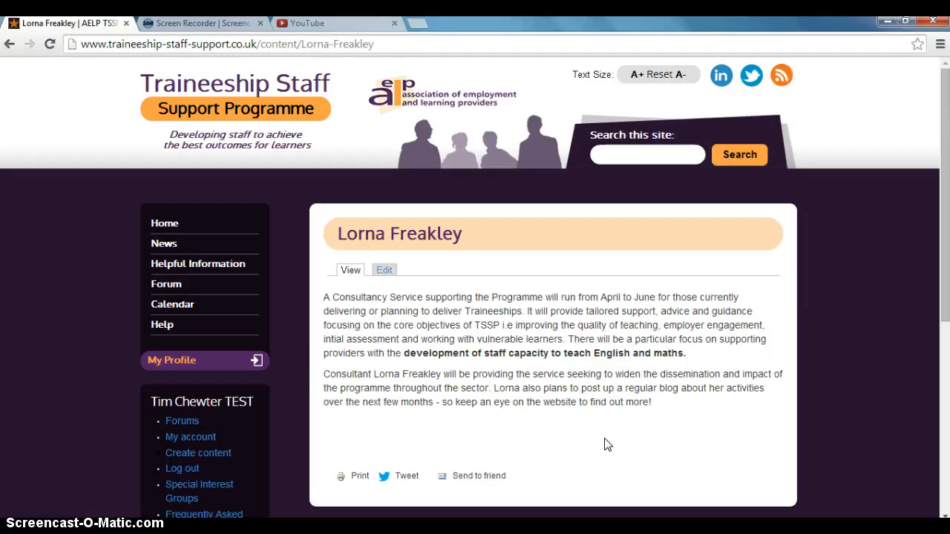
scroll("down", 3)
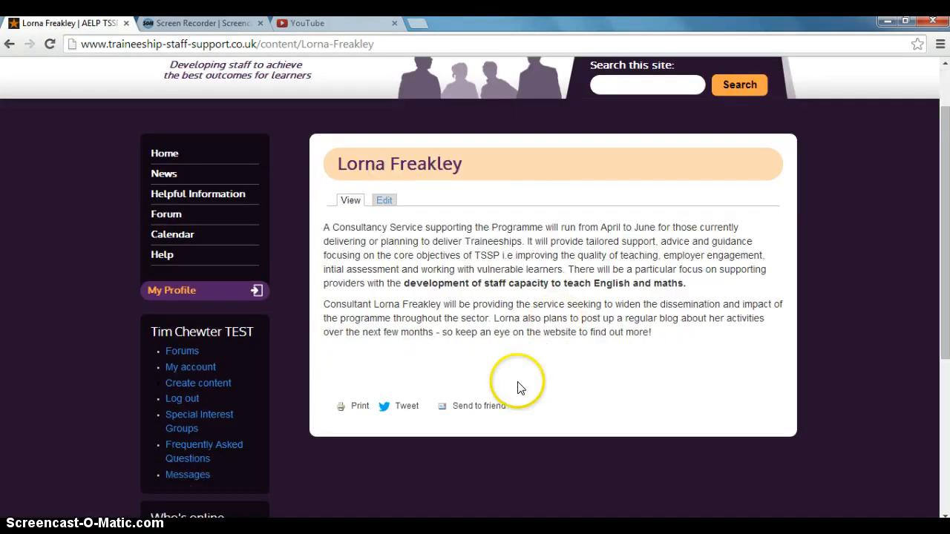
mouse_move(427, 237)
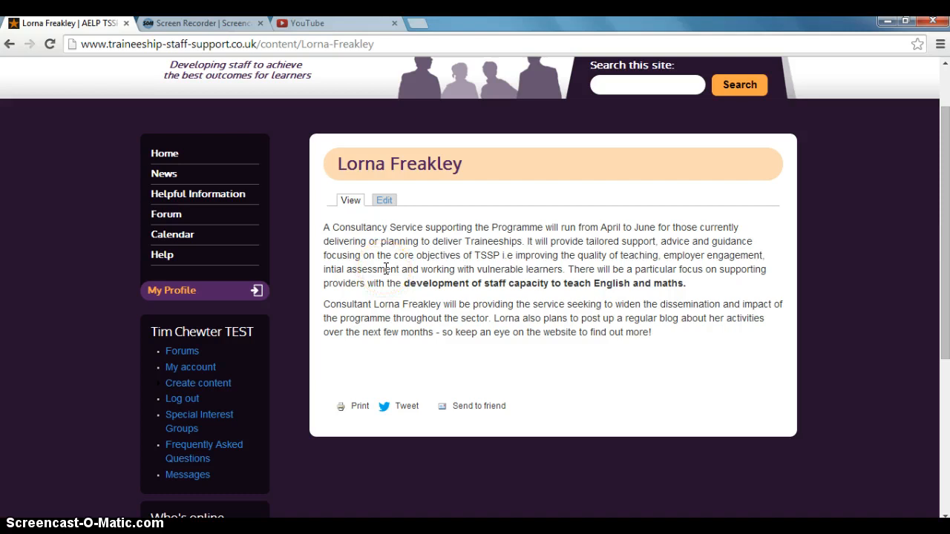
mouse_move(543, 336)
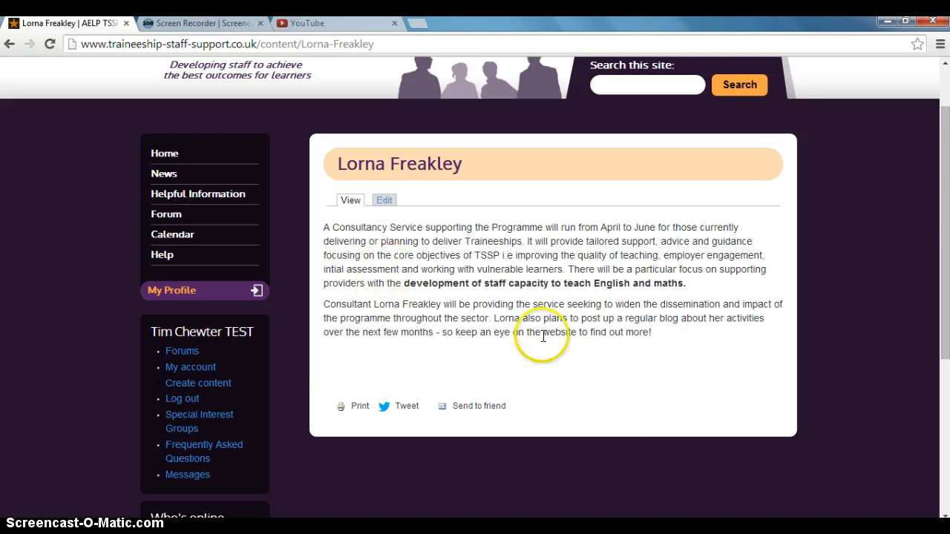
mouse_move(475, 430)
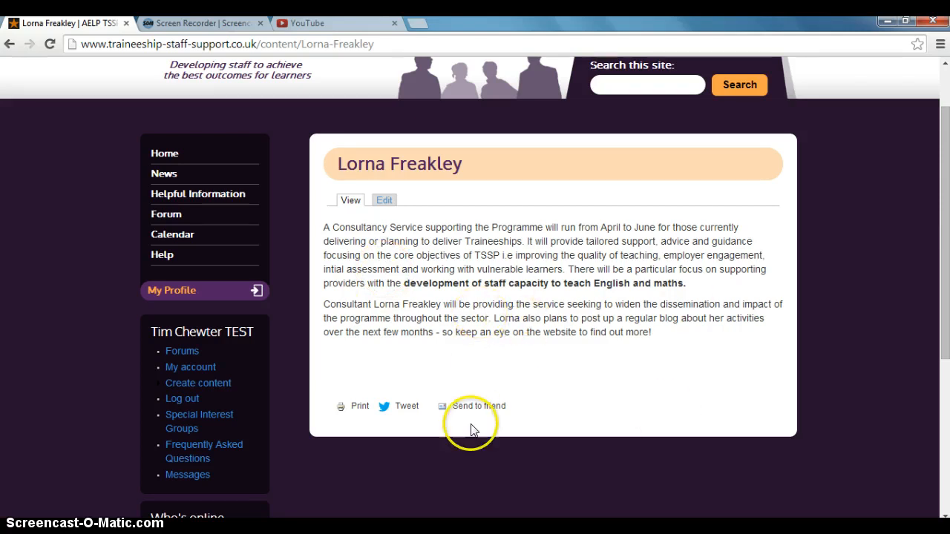
mouse_move(526, 386)
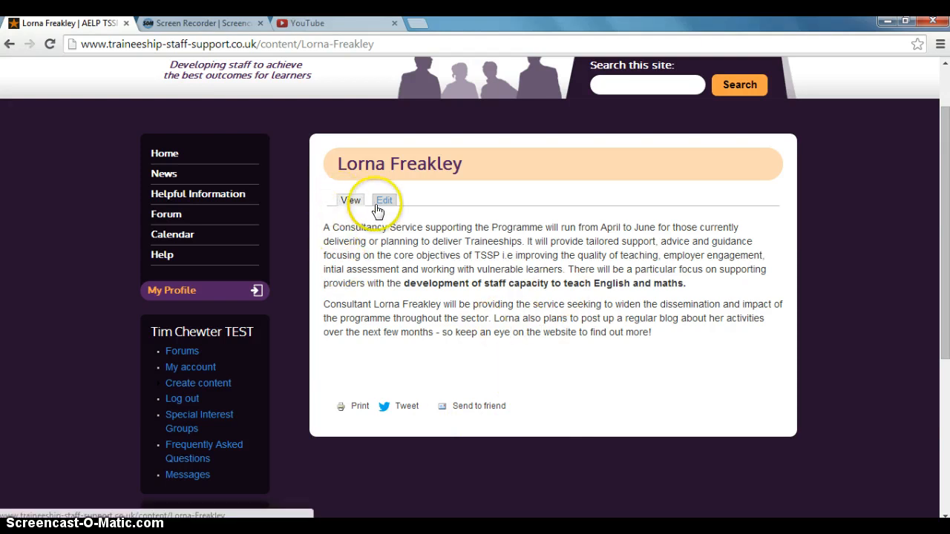
left_click(383, 200)
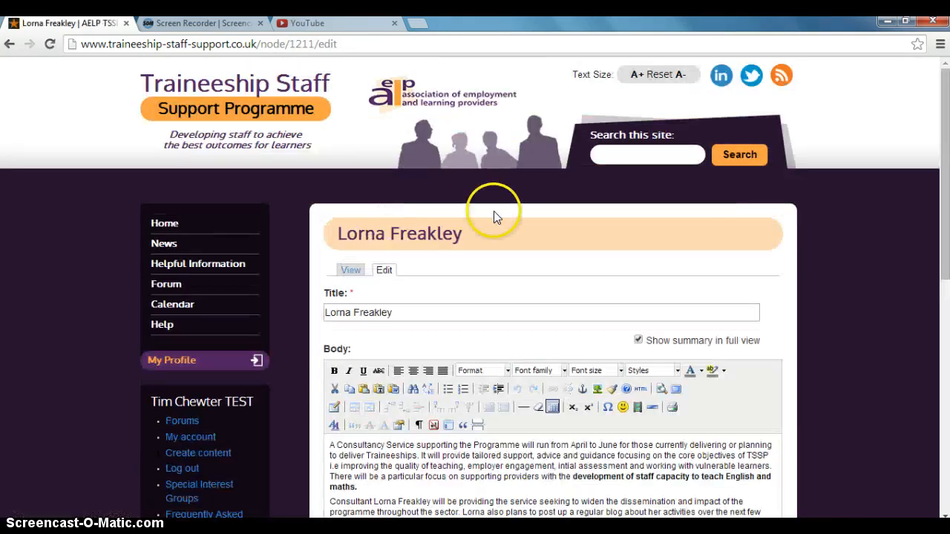
mouse_move(322, 319)
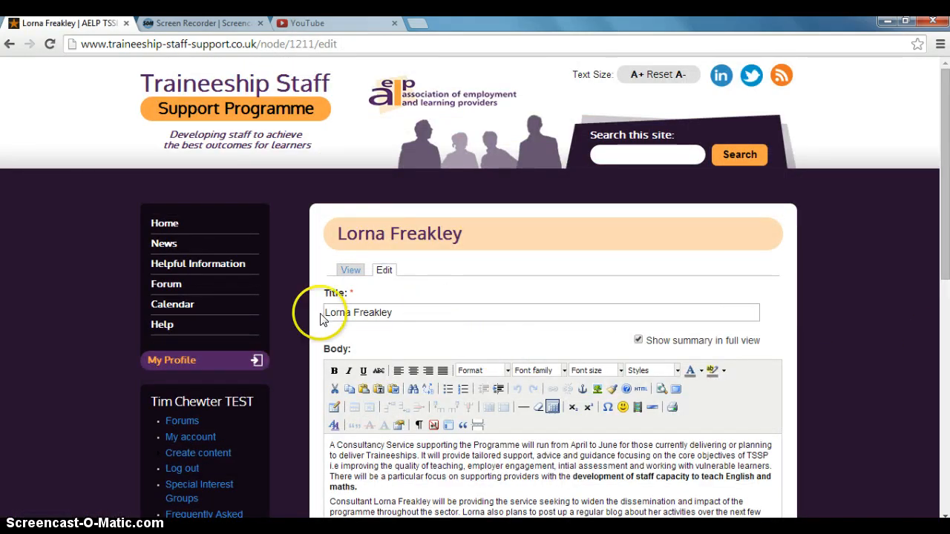
scroll("down", 3)
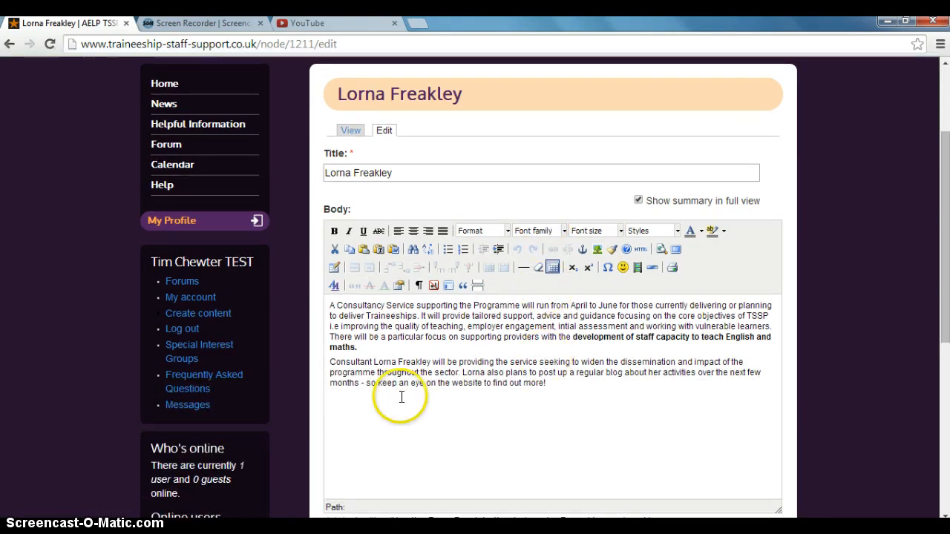
scroll("down", 3)
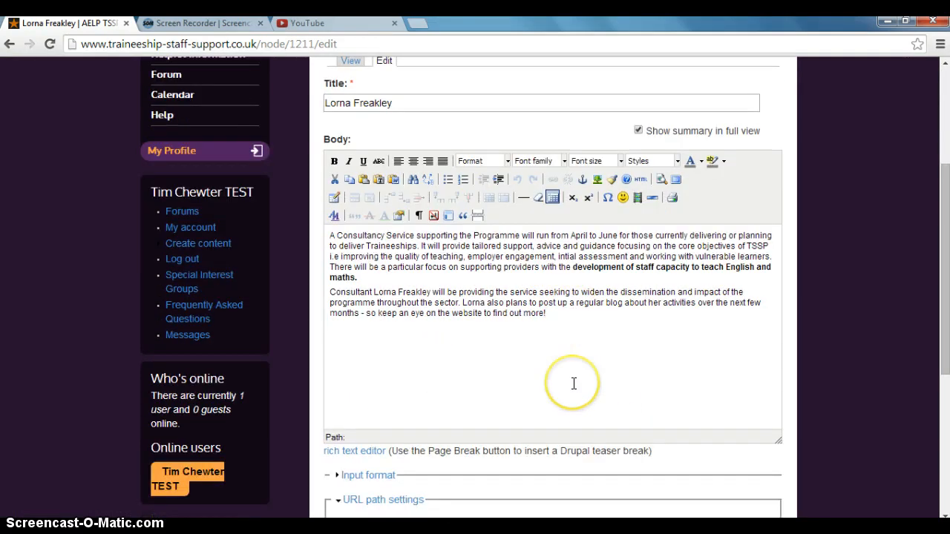
scroll("down", 3)
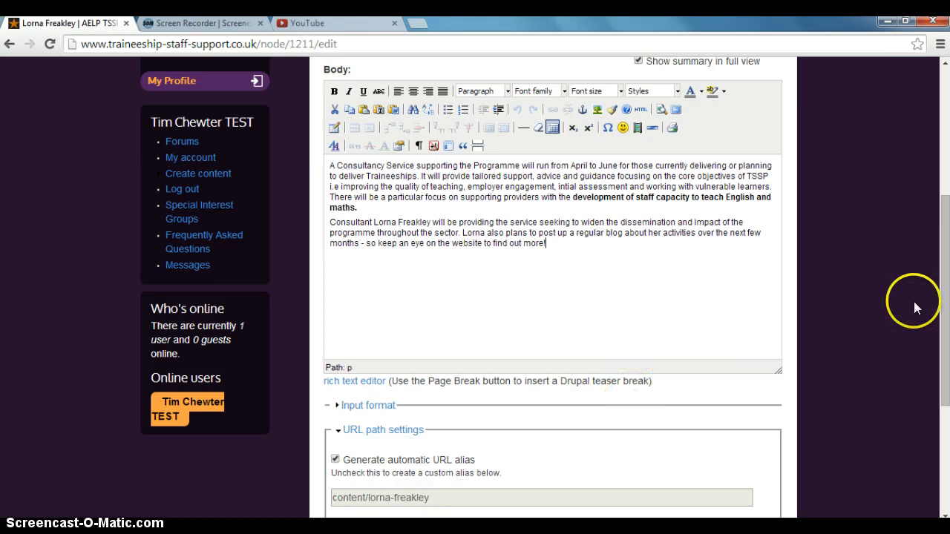
key("Return")
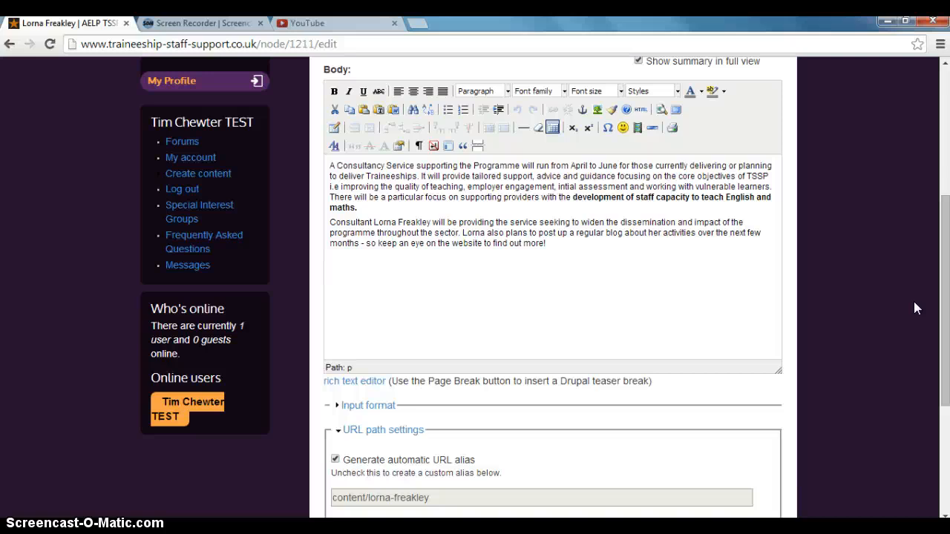
Add 'Come and have a look at our new blog post for April. - click here.'.
type("Come")
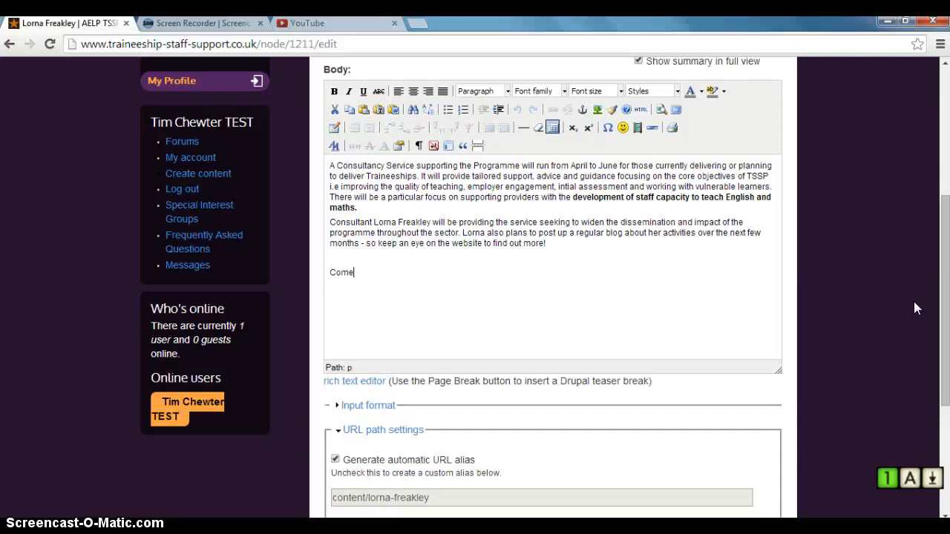
type("and have a")
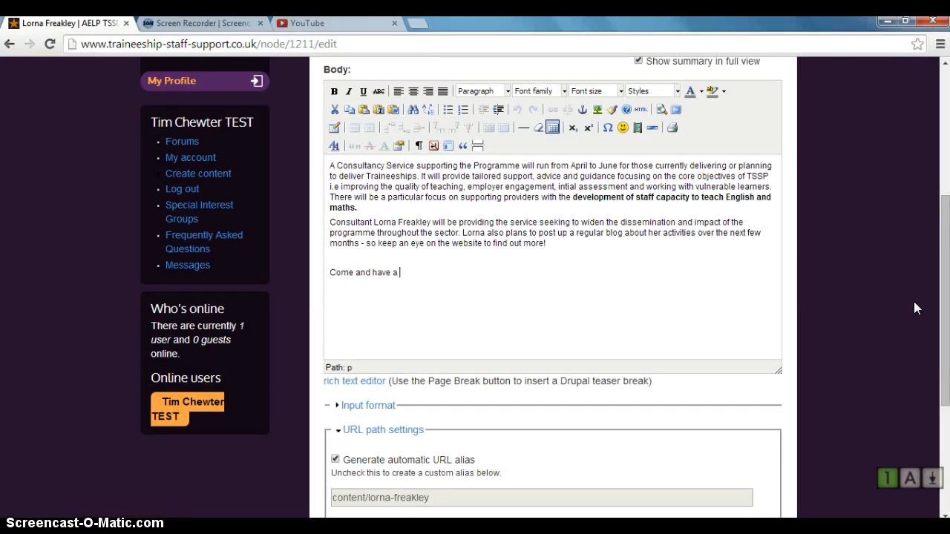
type("look at our")
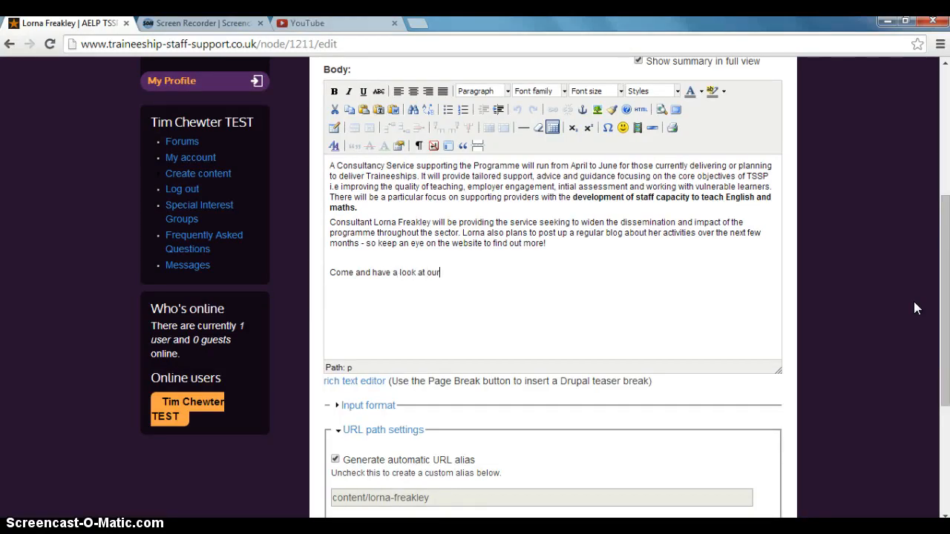
type("new blog post for A")
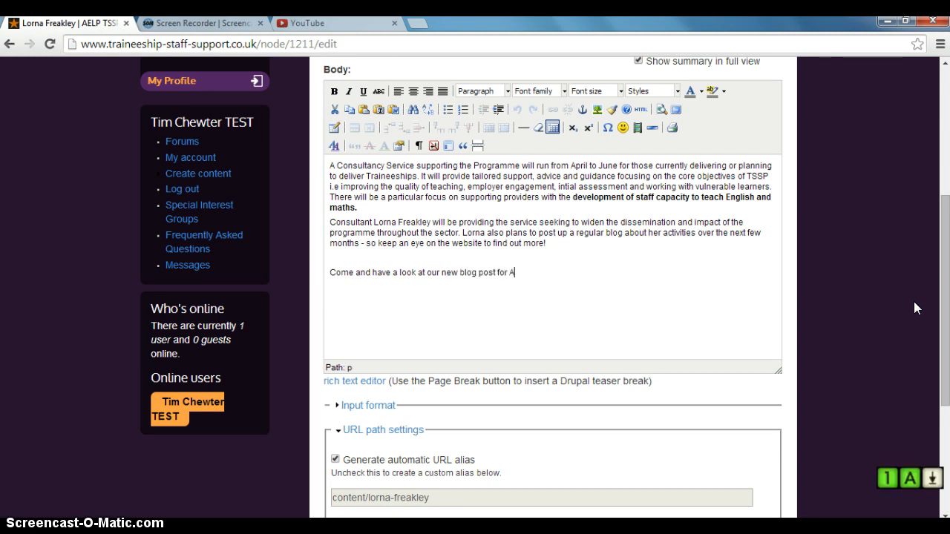
type("pril.")
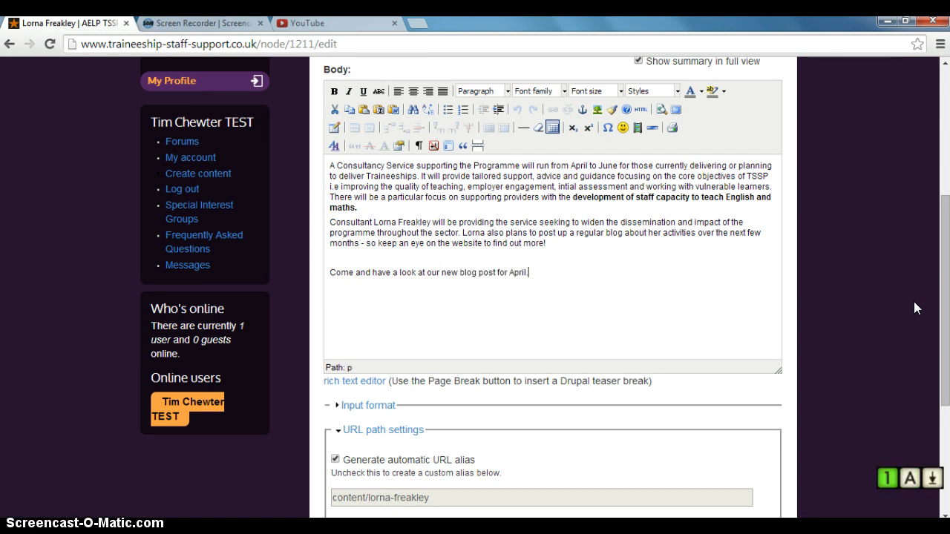
type("- cl")
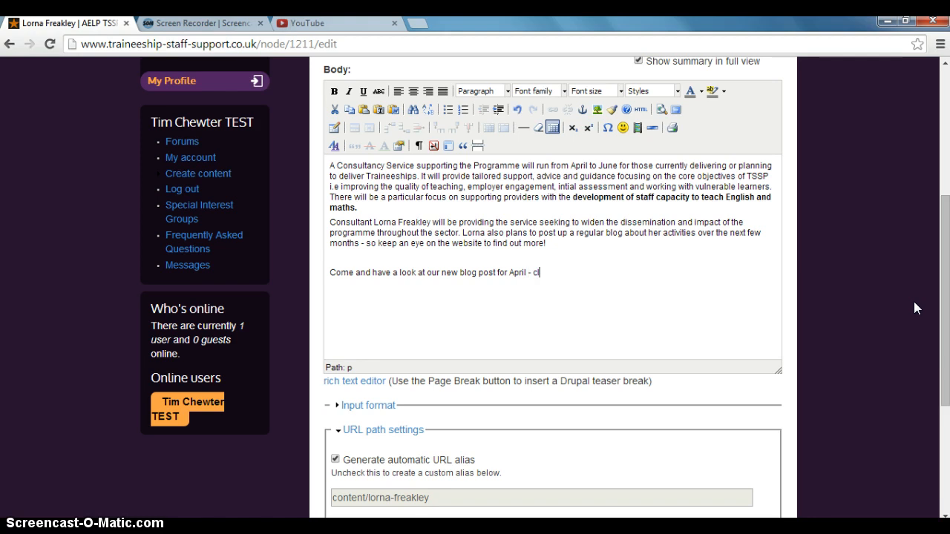
type("lick here.")
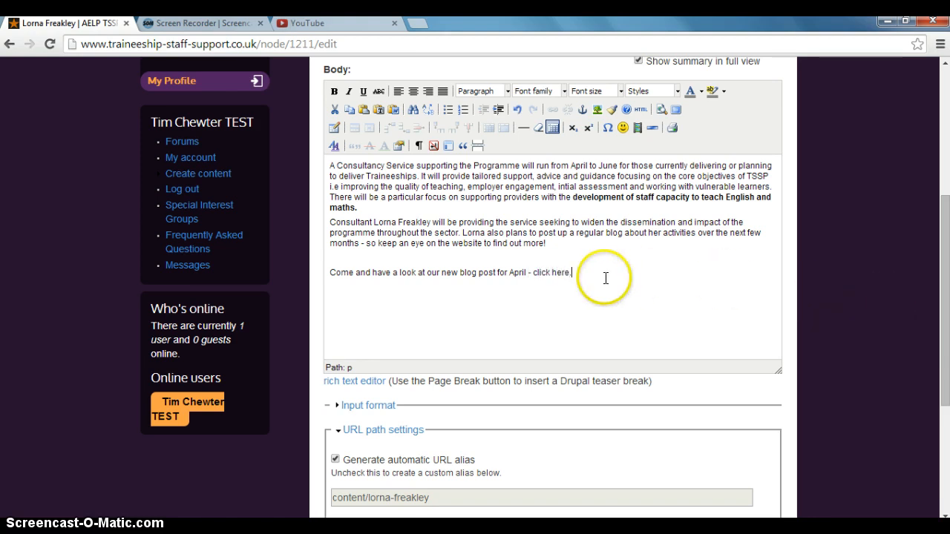
mouse_move(499, 282)
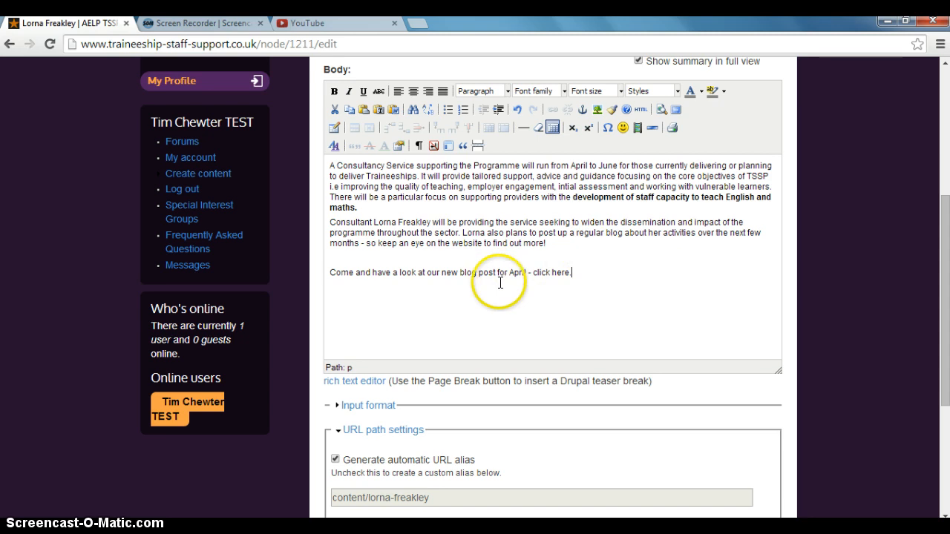
mouse_move(537, 273)
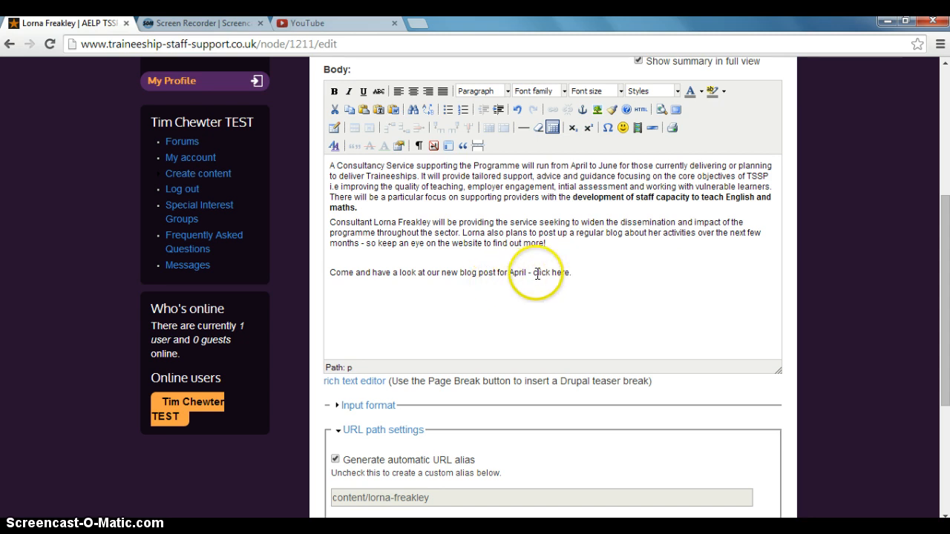
Link the words 'click here' to the pasted April project update blog post URL.
double_click(540, 273)
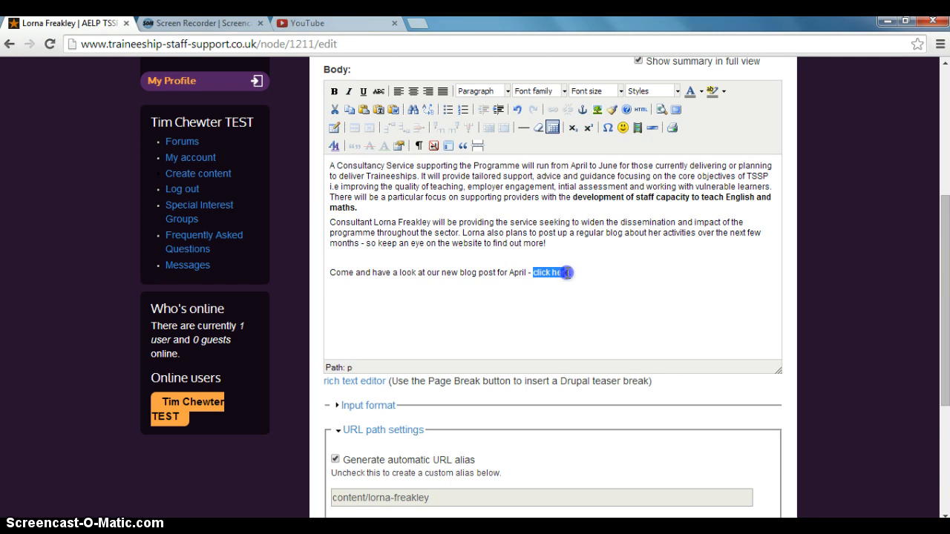
mouse_move(549, 228)
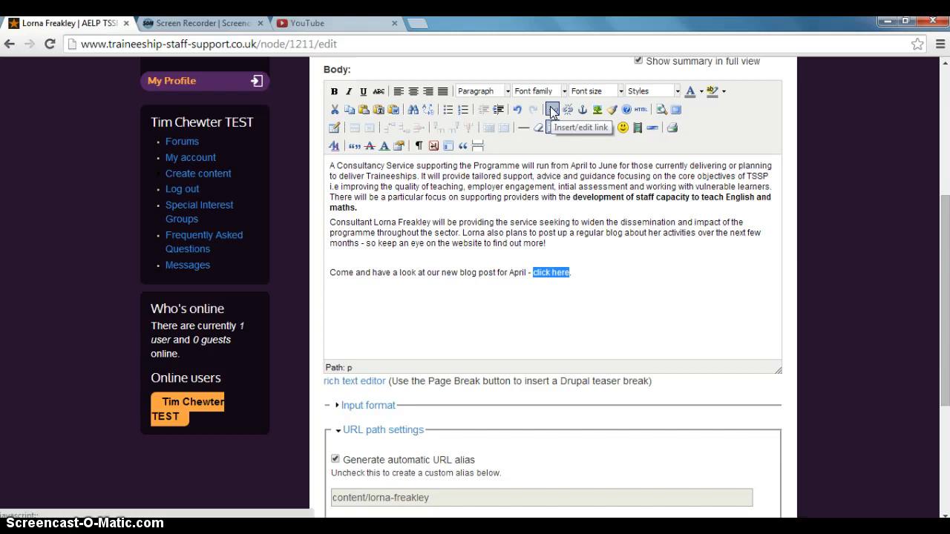
left_click(552, 110)
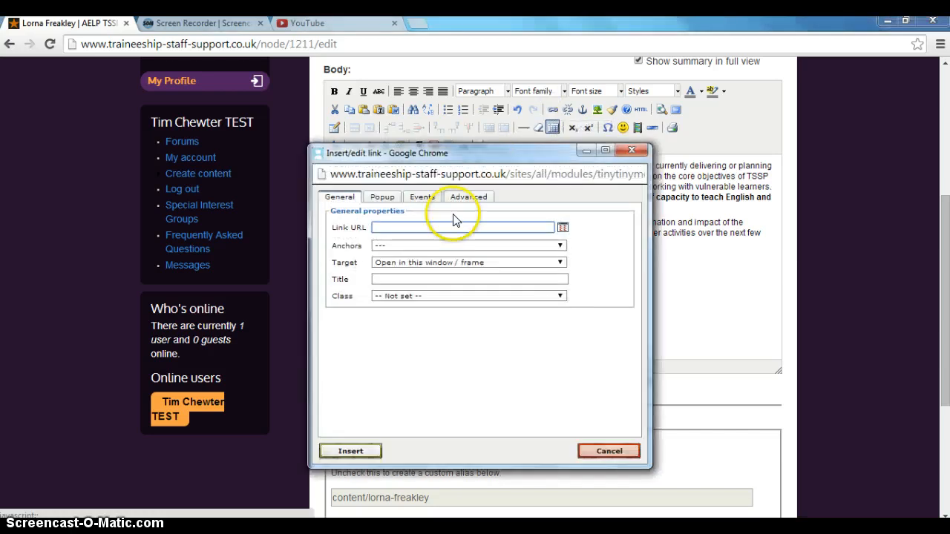
right_click(445, 227)
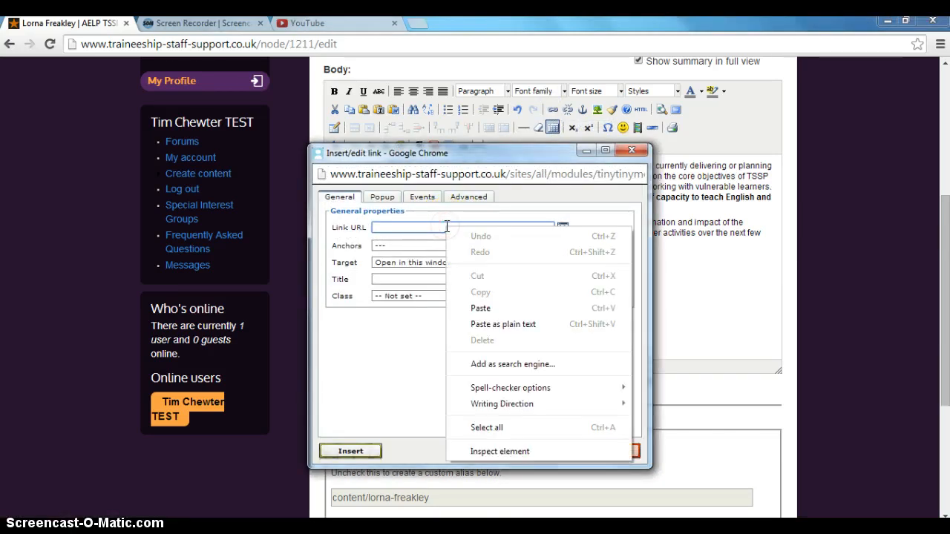
left_click(481, 307)
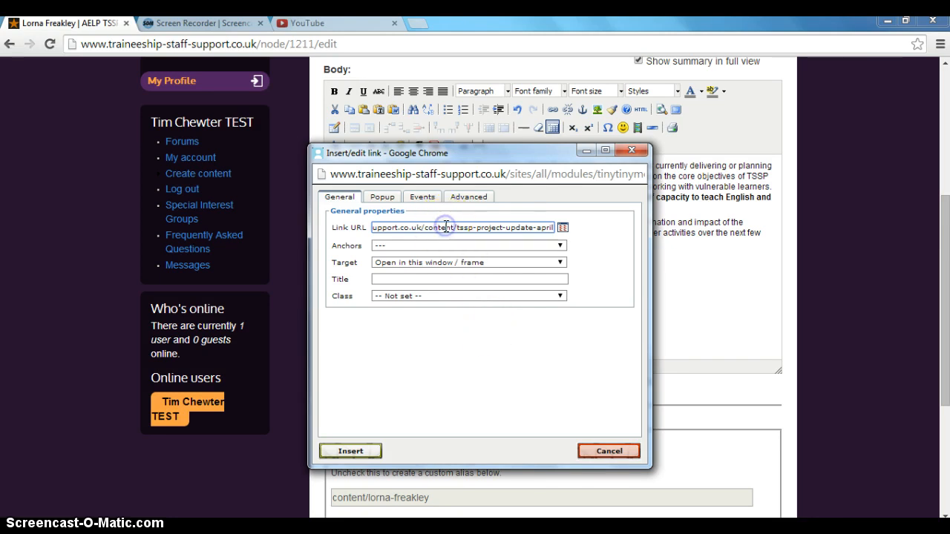
mouse_move(350, 451)
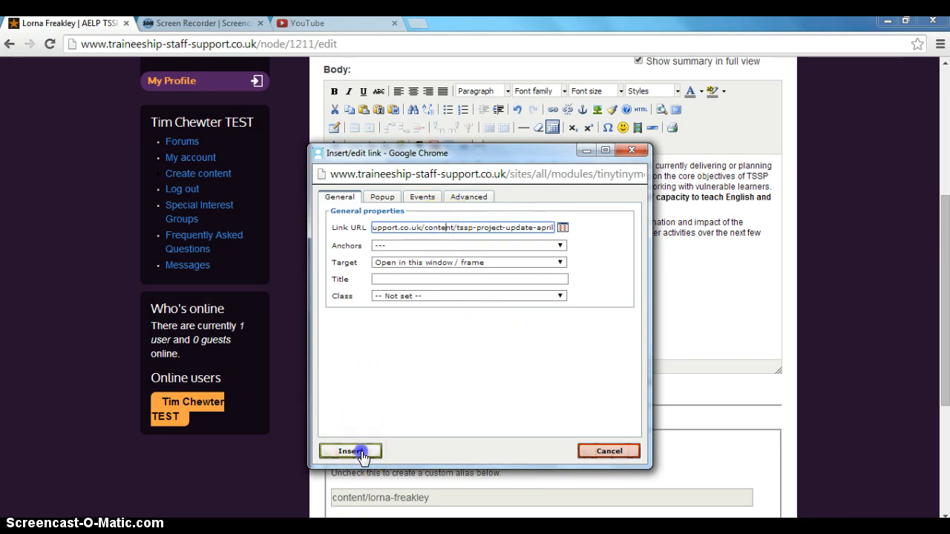
left_click(350, 451)
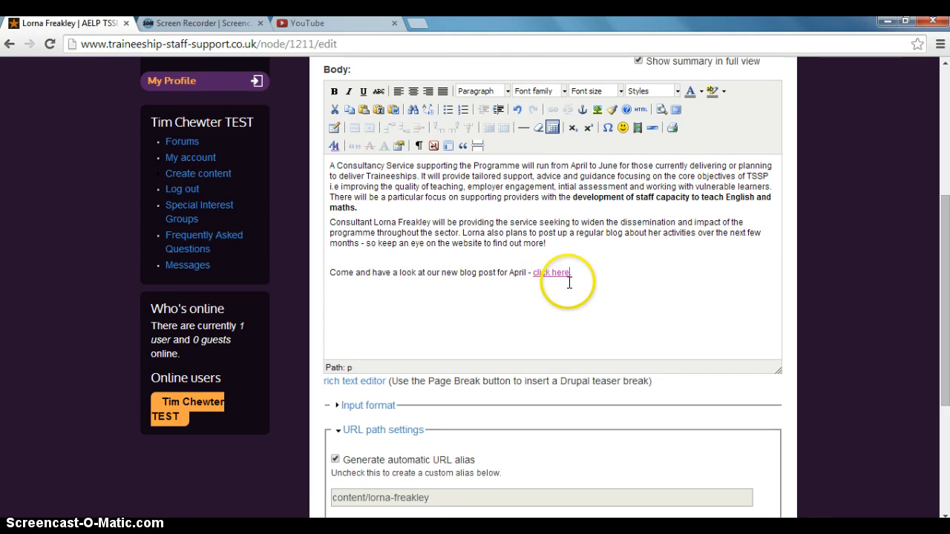
mouse_move(370, 297)
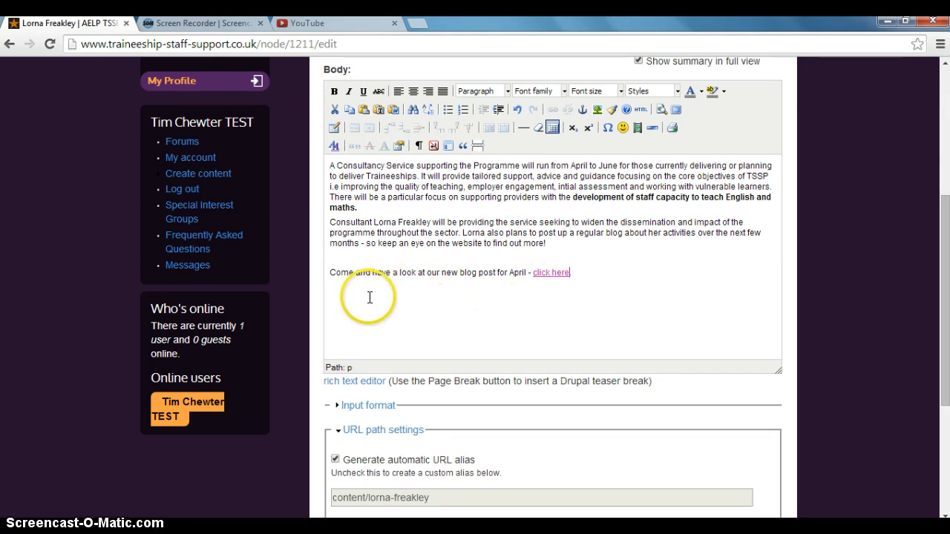
mouse_move(443, 294)
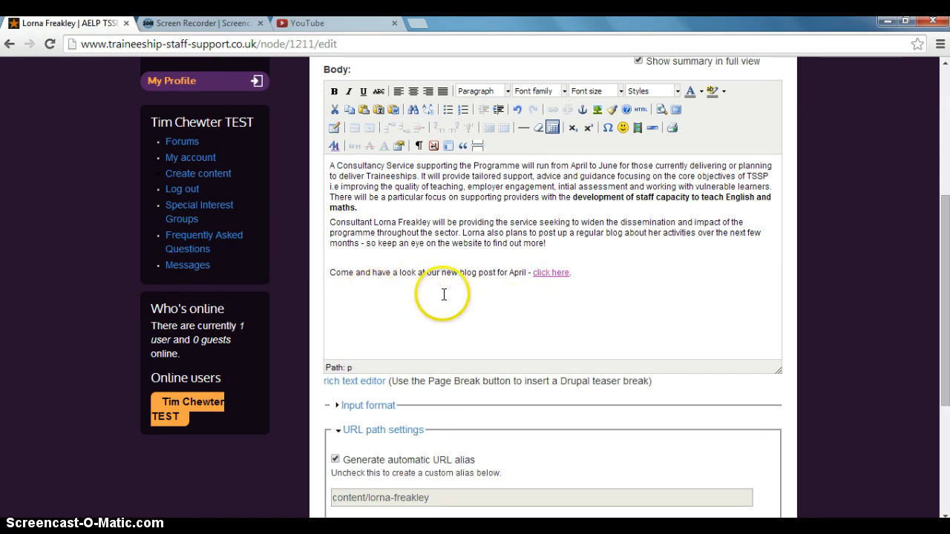
mouse_move(513, 296)
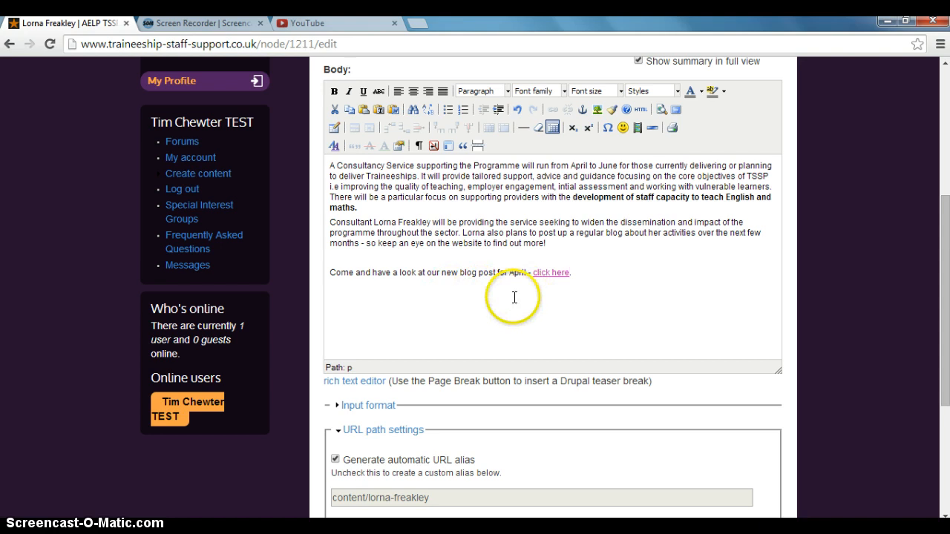
mouse_move(534, 320)
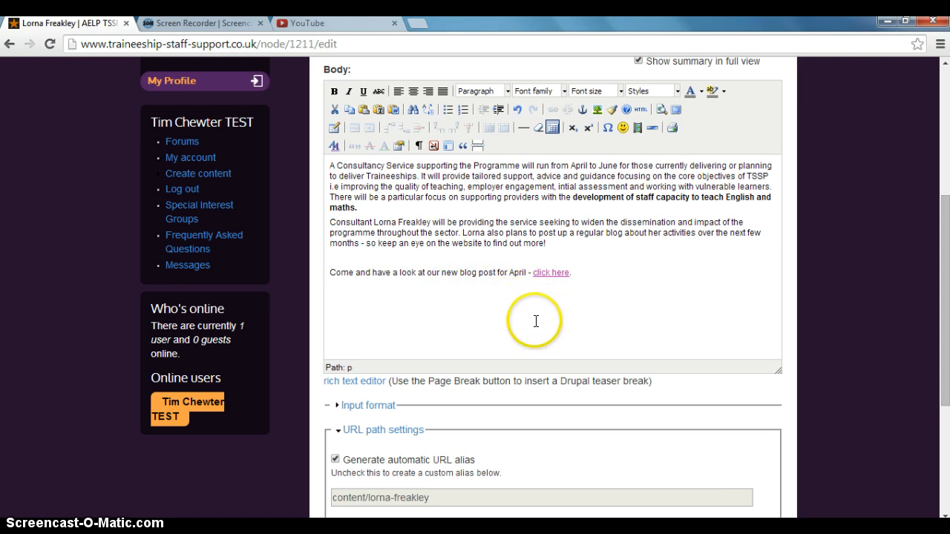
mouse_move(522, 294)
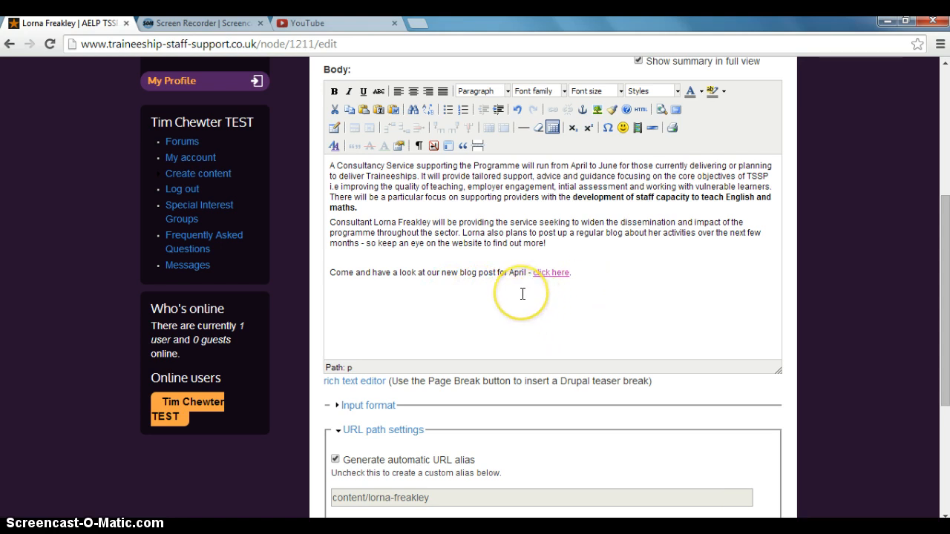
mouse_move(522, 295)
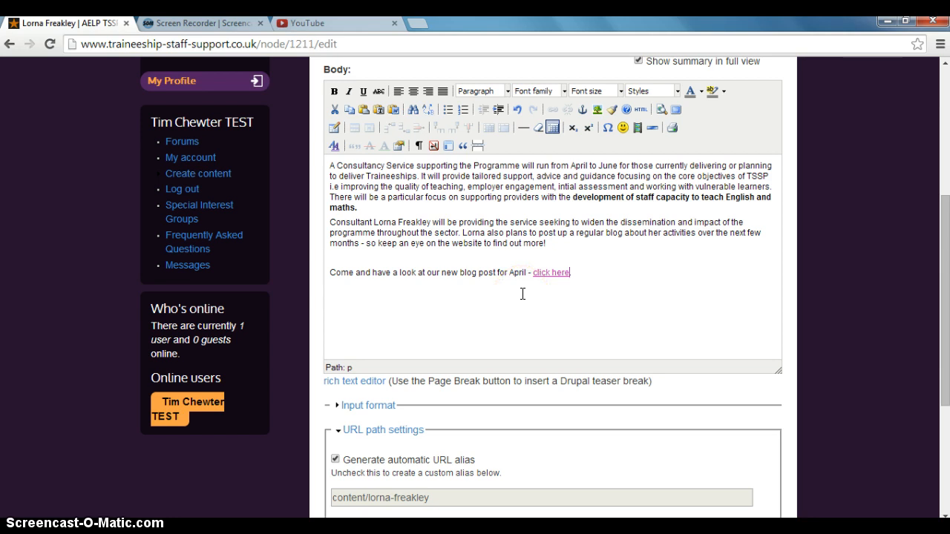
mouse_move(520, 128)
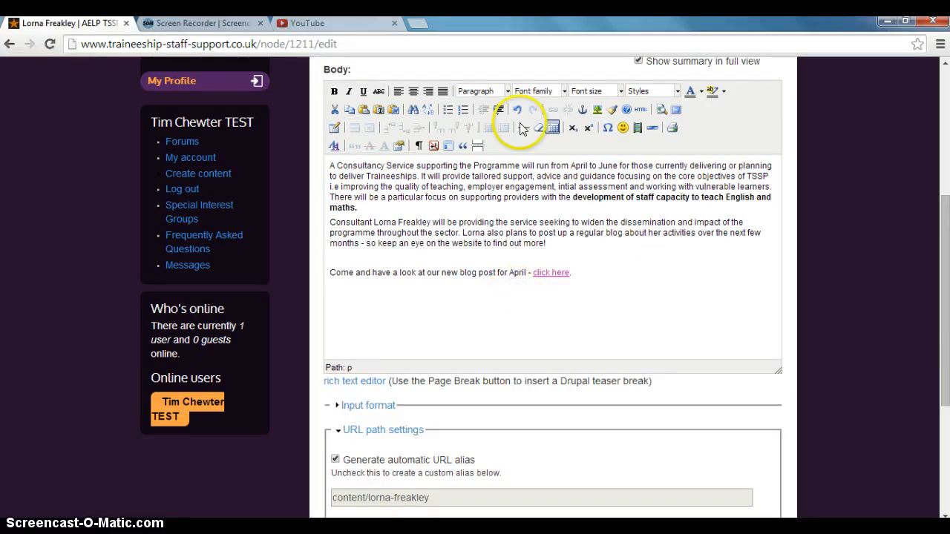
scroll("down", 3)
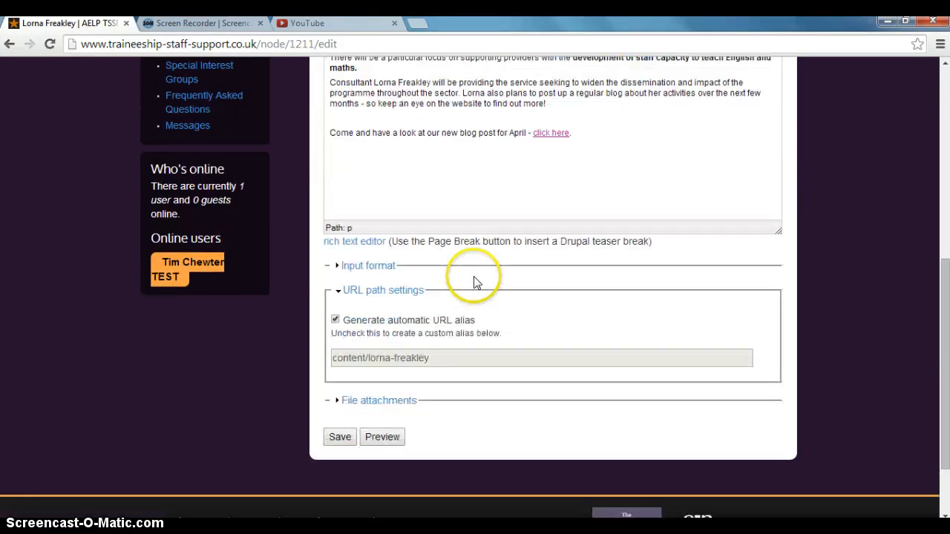
scroll("up", 3)
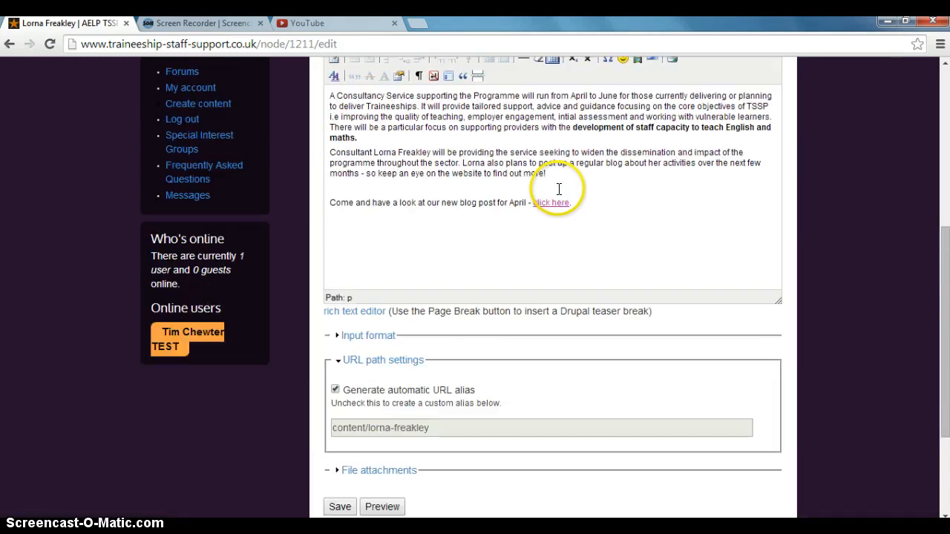
mouse_move(662, 261)
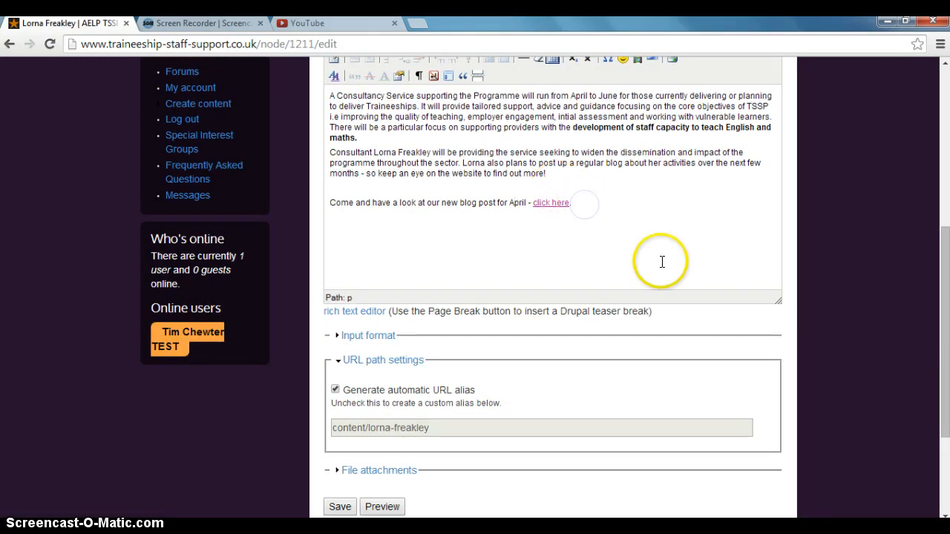
mouse_move(662, 261)
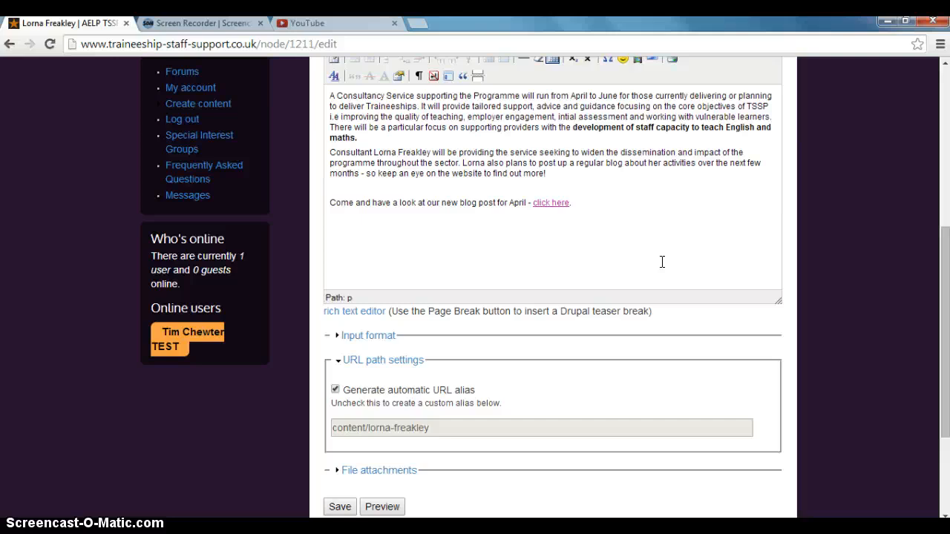
Add 'Check out our new guide we have just drafted - leave a comment and tell us what you think!'.
type("C")
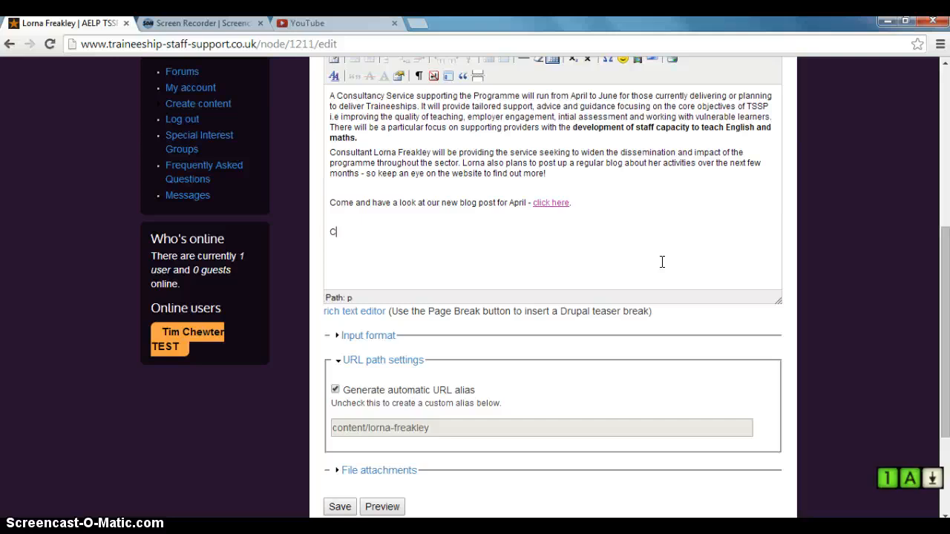
type("heck out our")
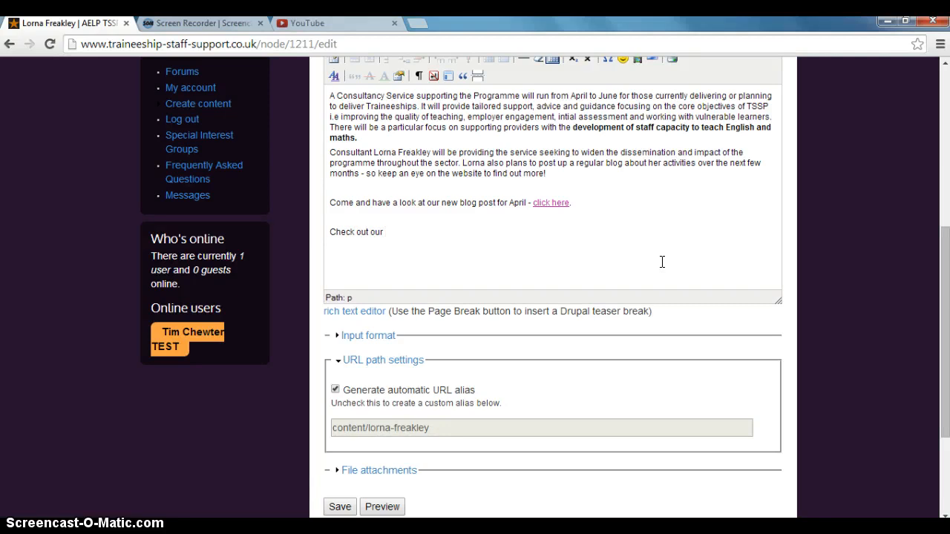
type("new guide we")
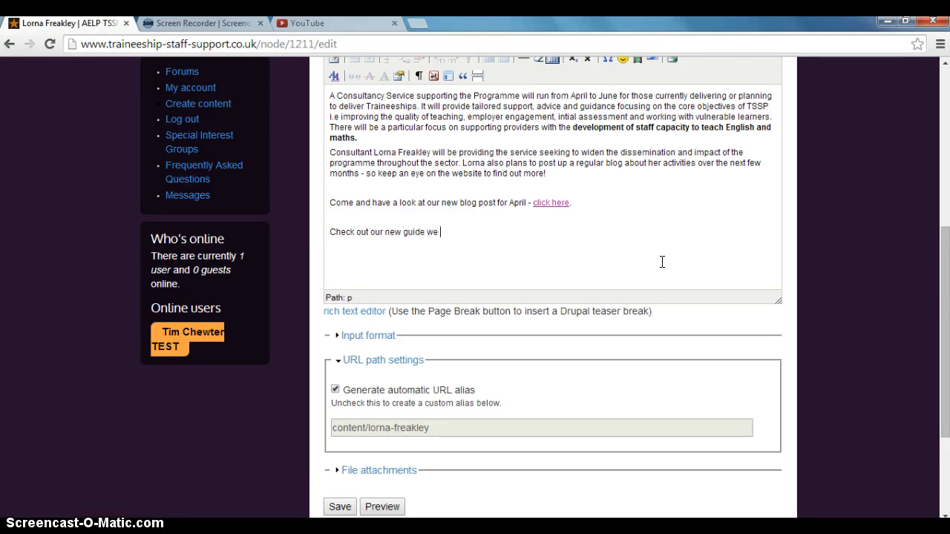
type("have just")
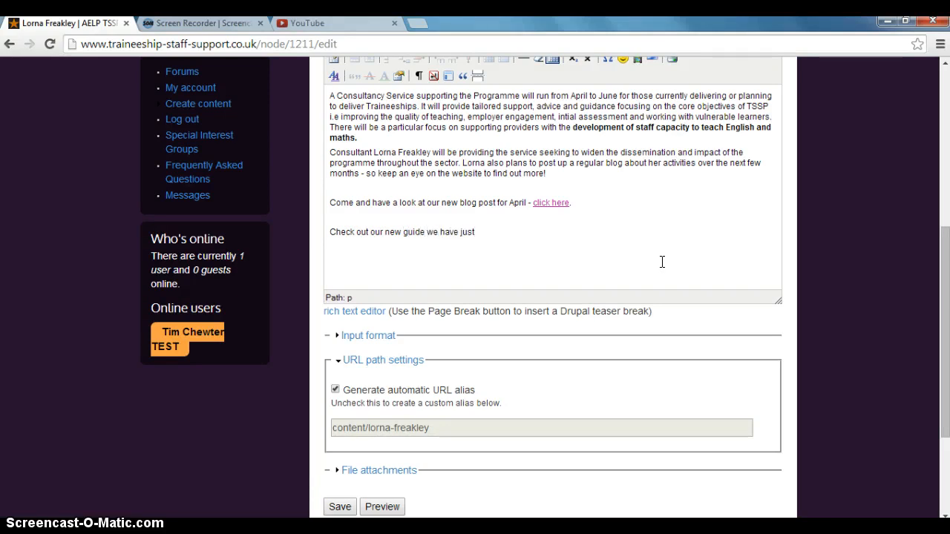
type("drafted")
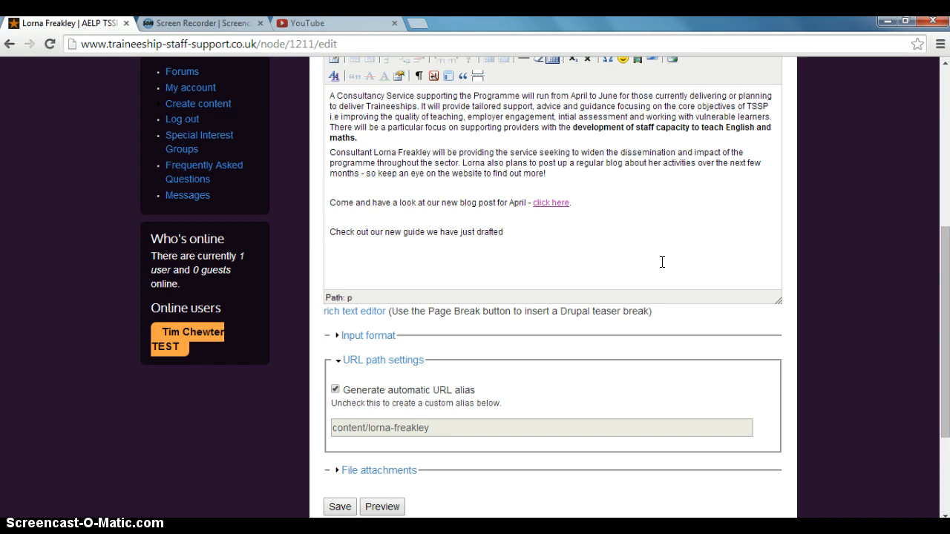
type("- leave a c")
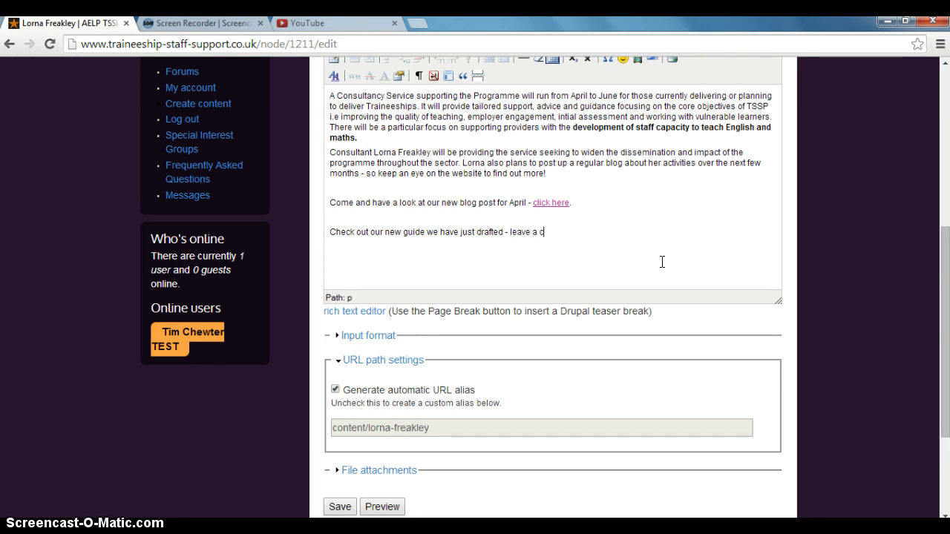
type("omment and I")
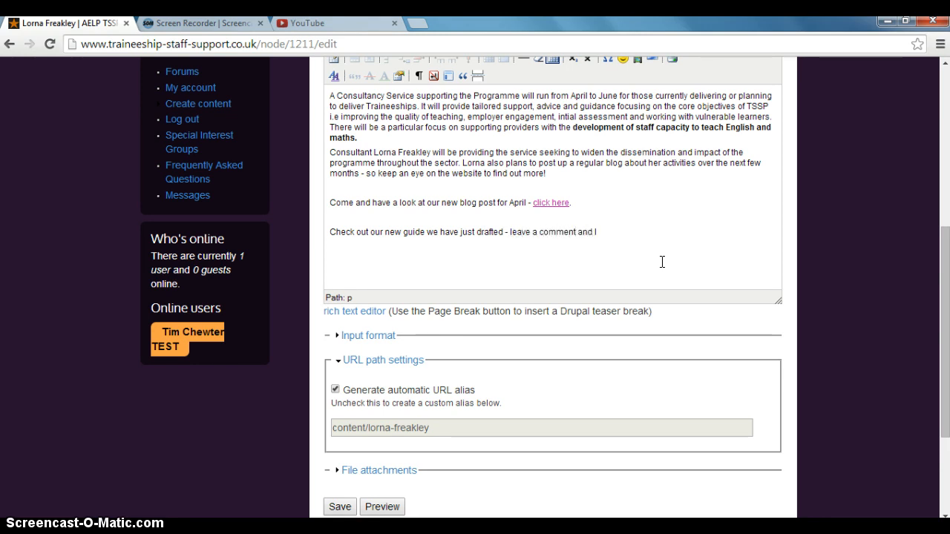
type("tell us")
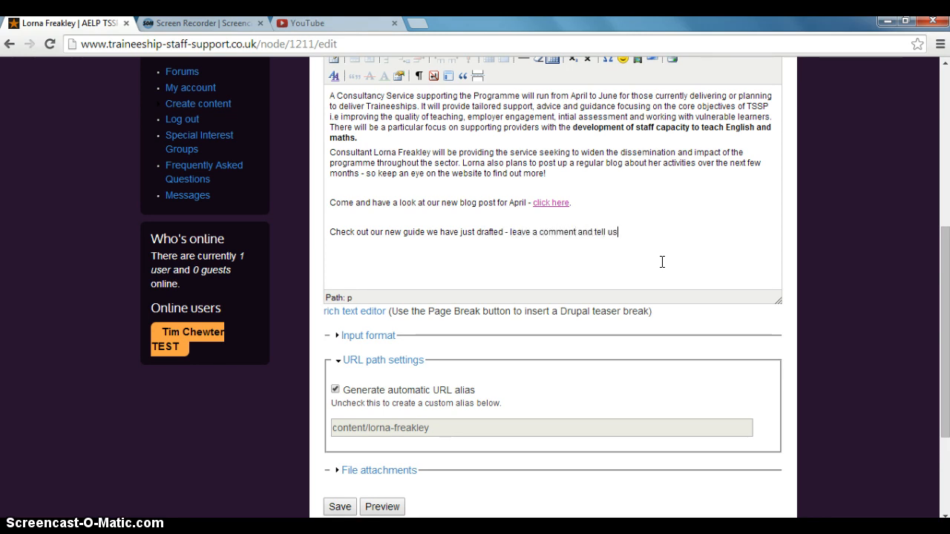
type("what")
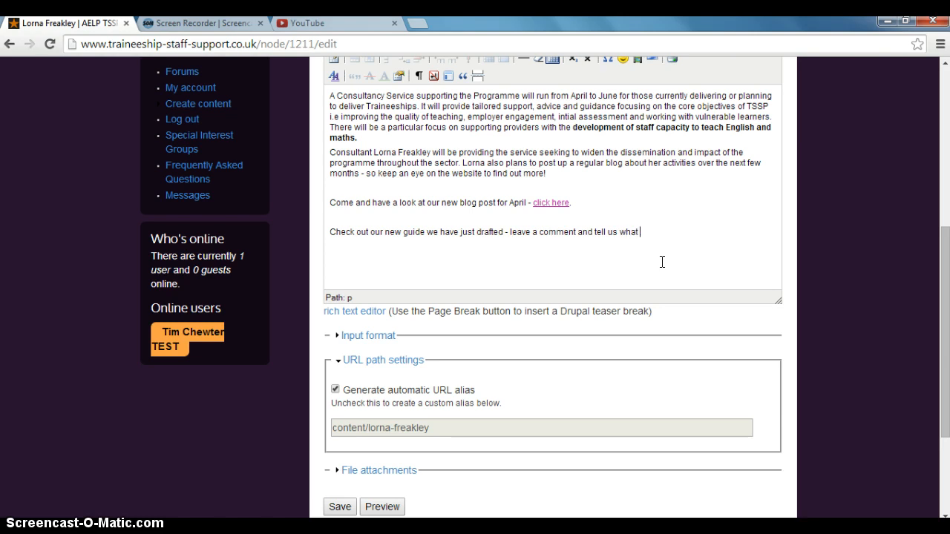
type("you think!")
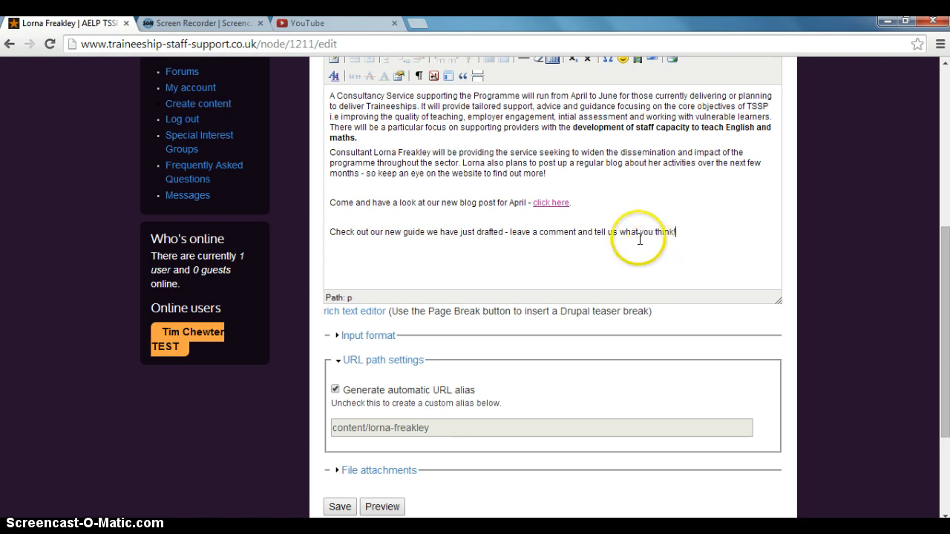
Expand the File attachments section below the body.
scroll("down", 3)
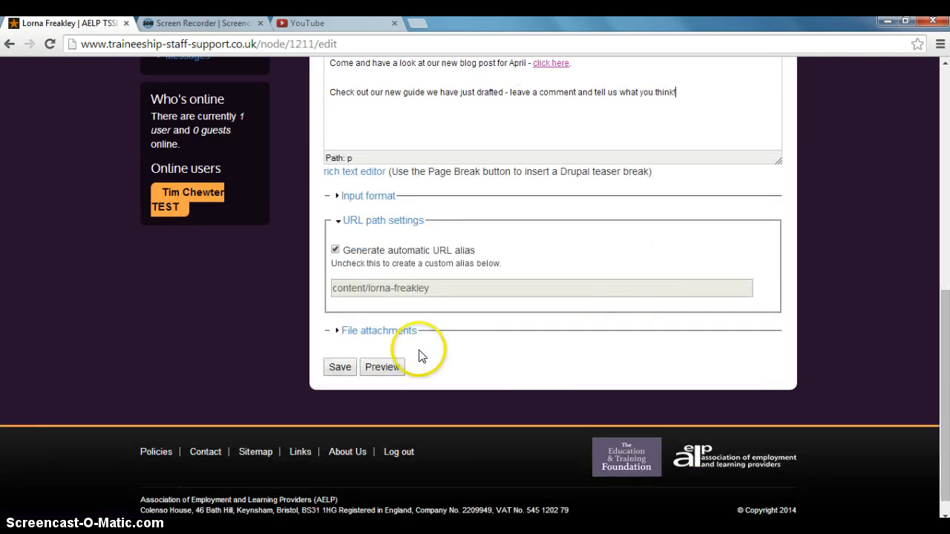
left_click(378, 330)
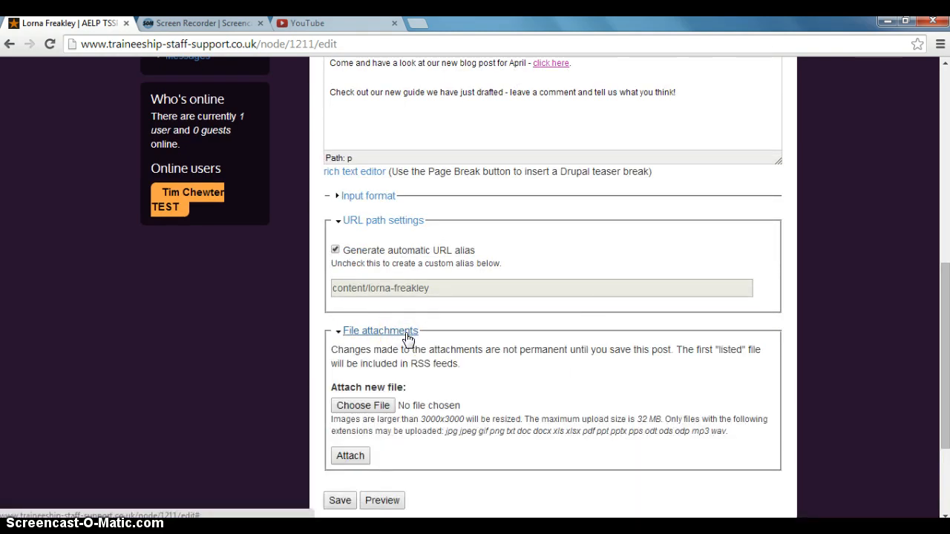
scroll("down", 3)
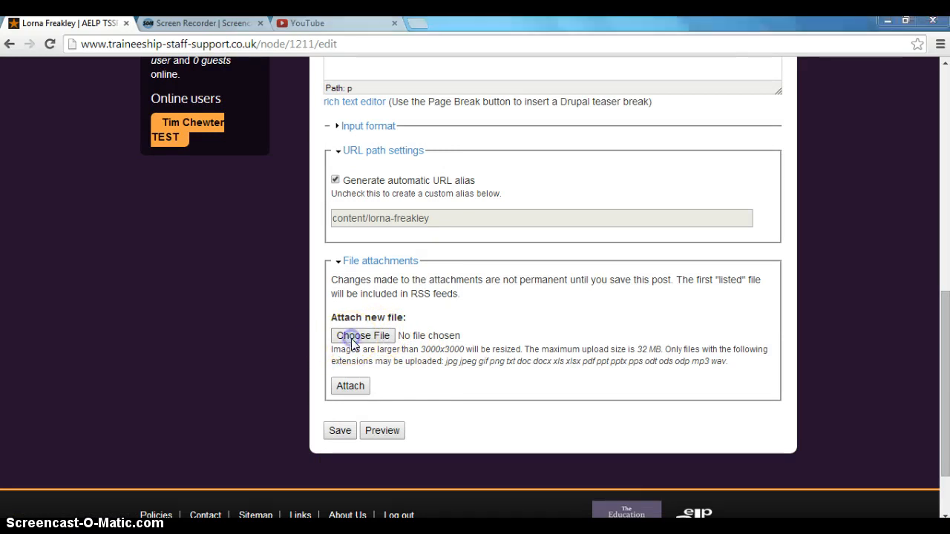
left_click(362, 336)
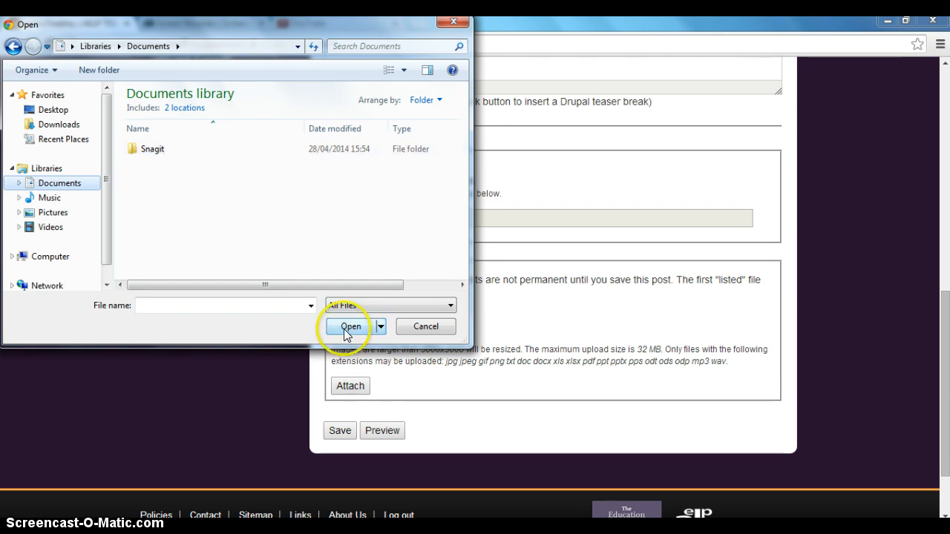
mouse_move(454, 21)
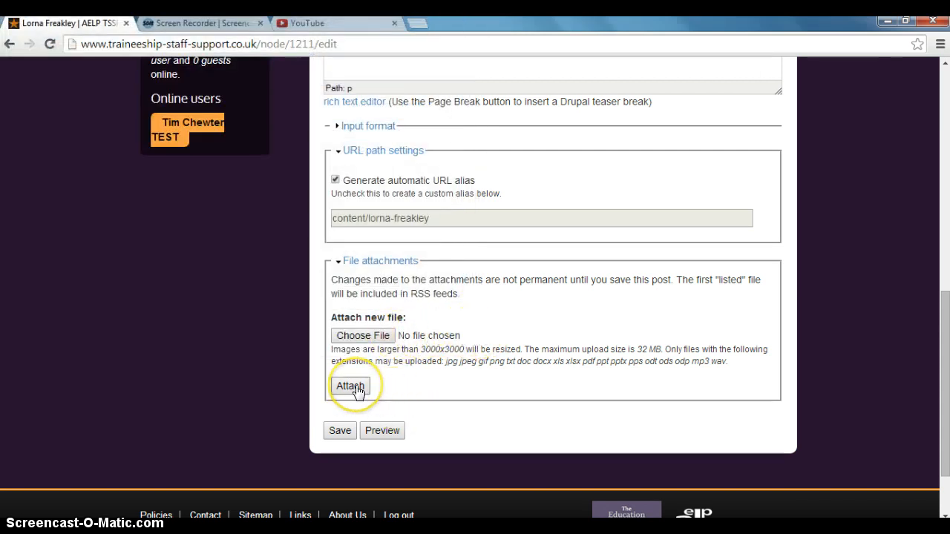
scroll("up", 3)
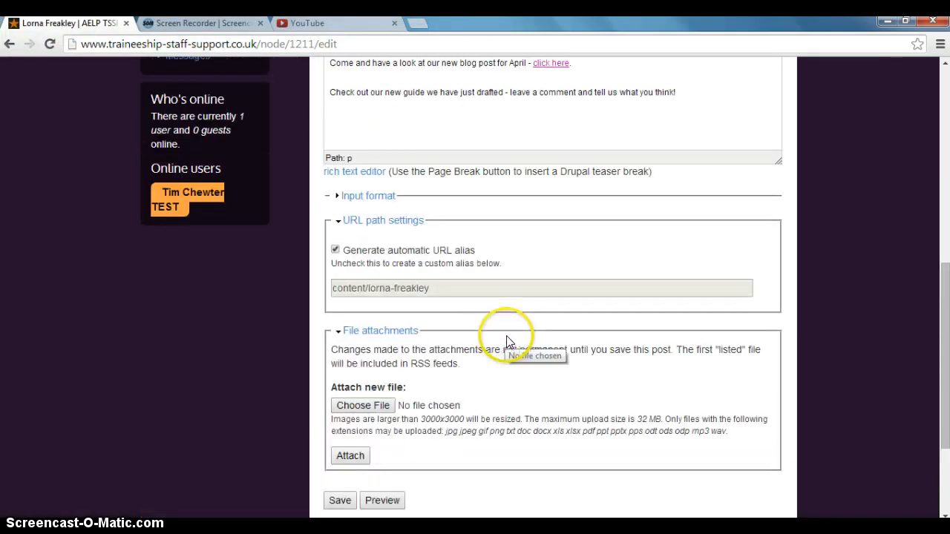
mouse_move(490, 346)
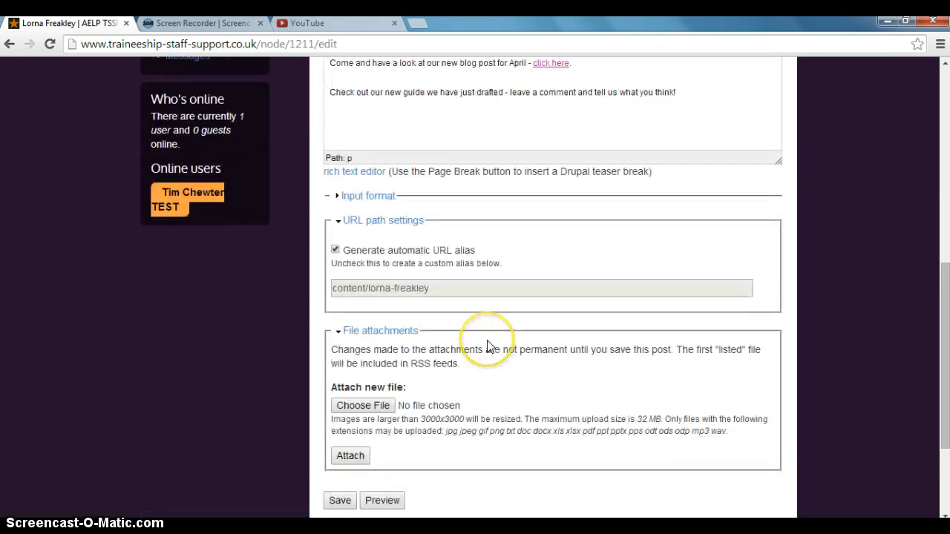
scroll("down", 3)
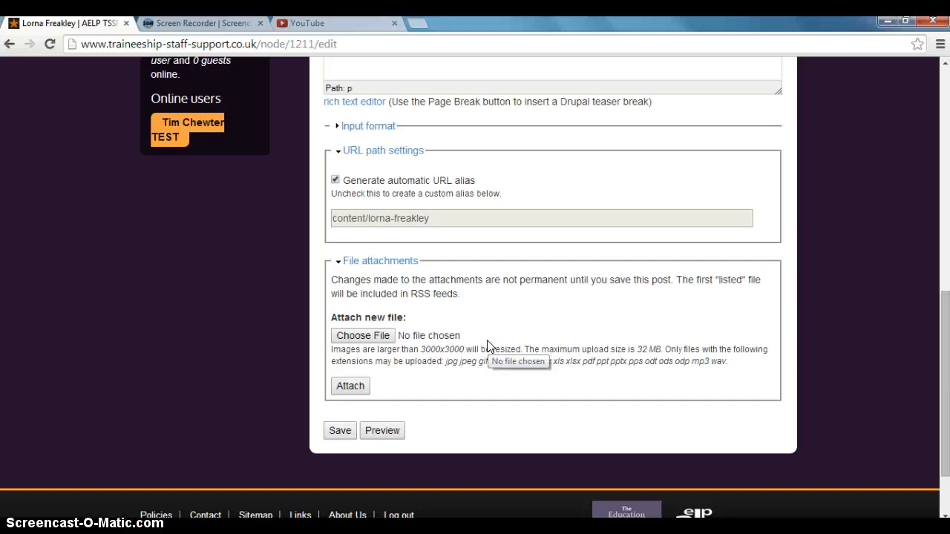
scroll("up", 3)
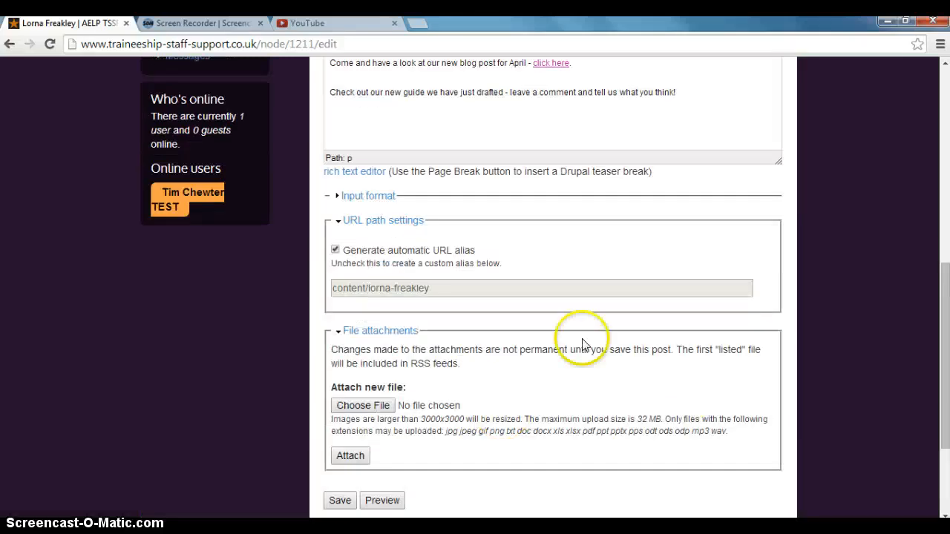
mouse_move(597, 395)
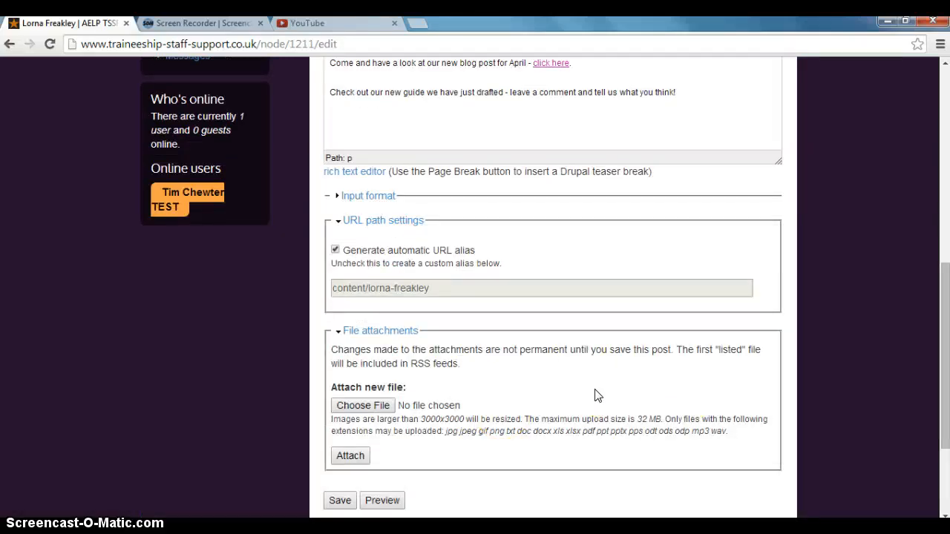
scroll("up", 3)
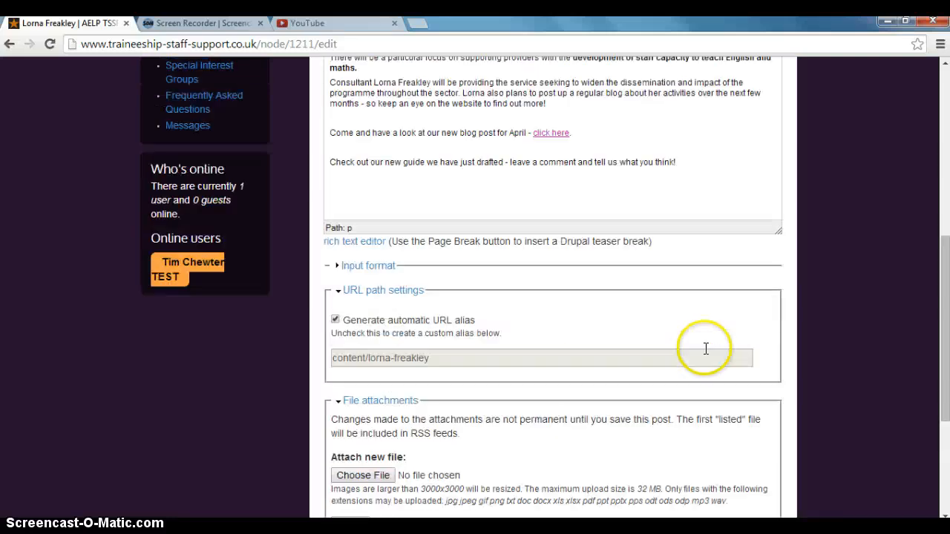
scroll("down", 3)
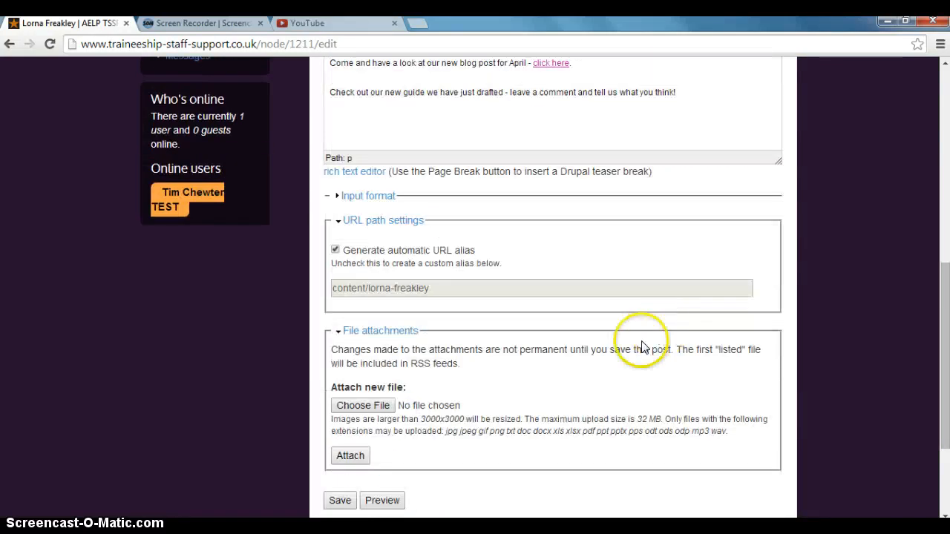
scroll("down", 3)
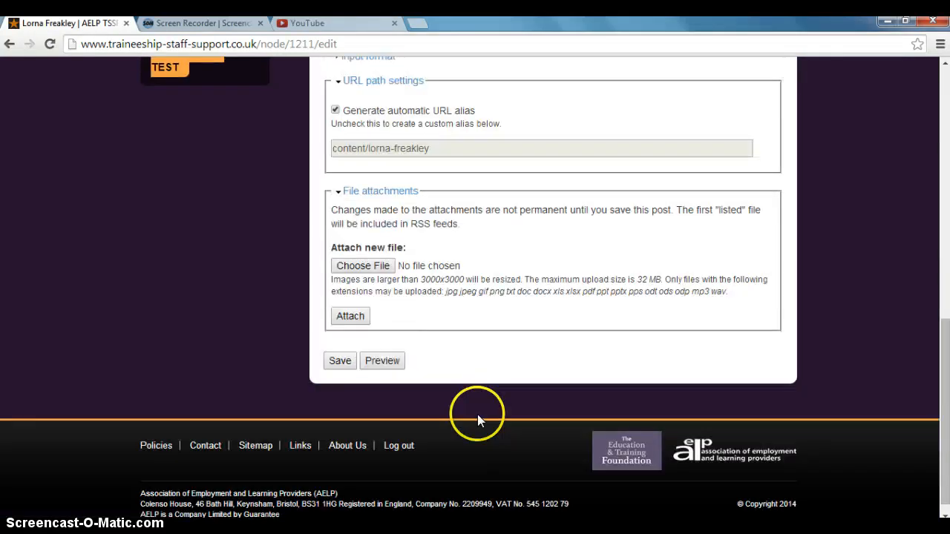
left_click(338, 361)
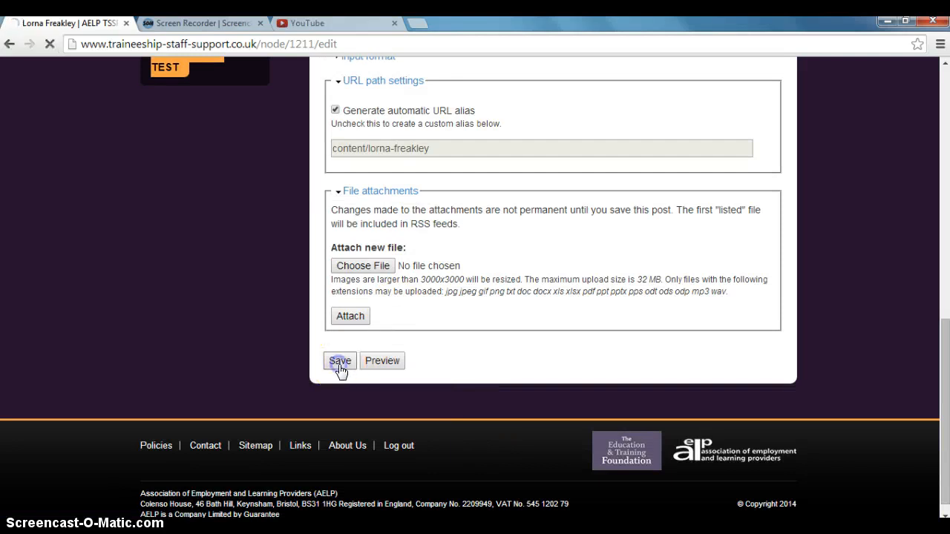
left_click(338, 361)
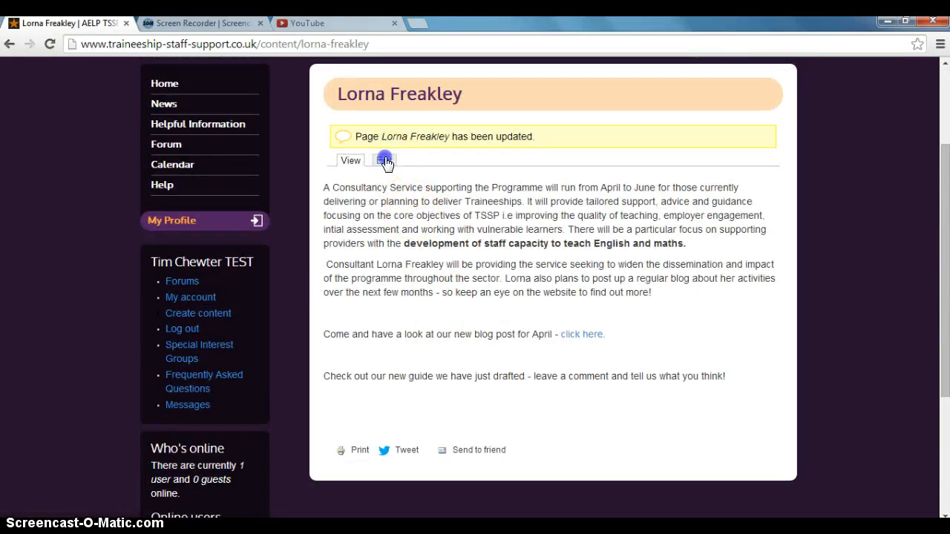
left_click(383, 160)
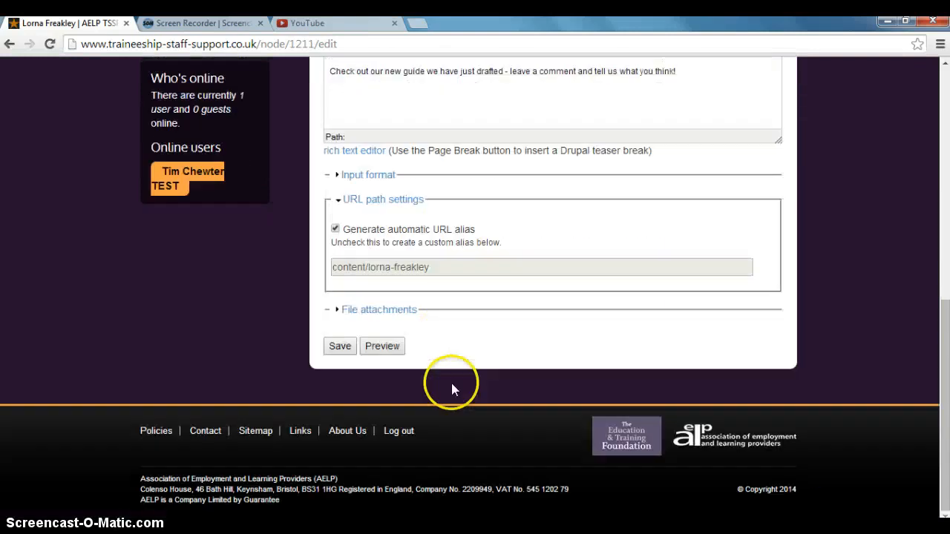
Preview the page to check the new lines, then save it again.
left_click(382, 346)
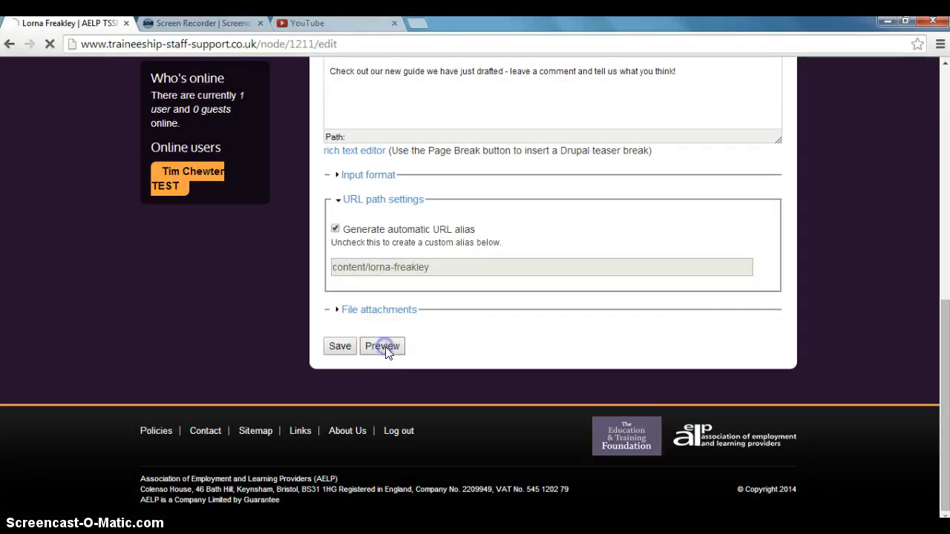
left_click(382, 346)
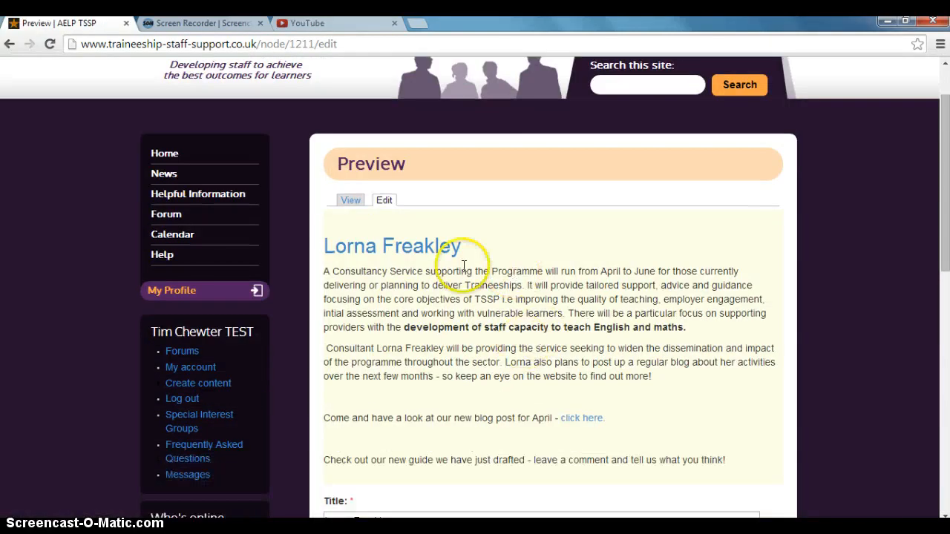
scroll("down", 3)
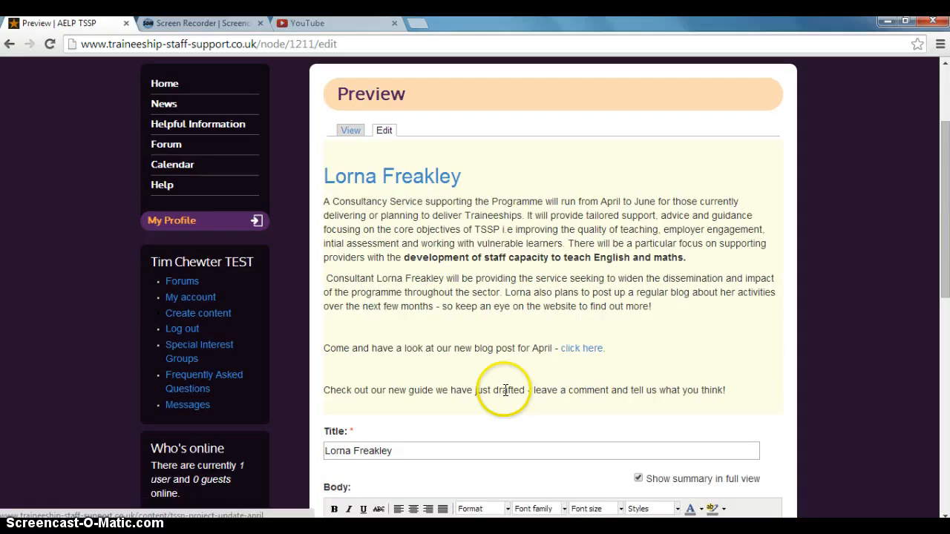
scroll("up", 3)
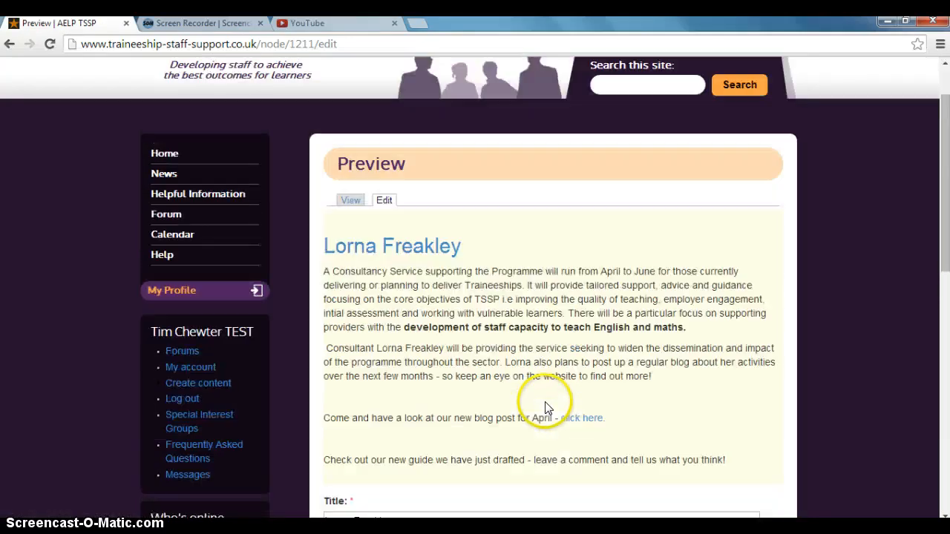
scroll("down", 3)
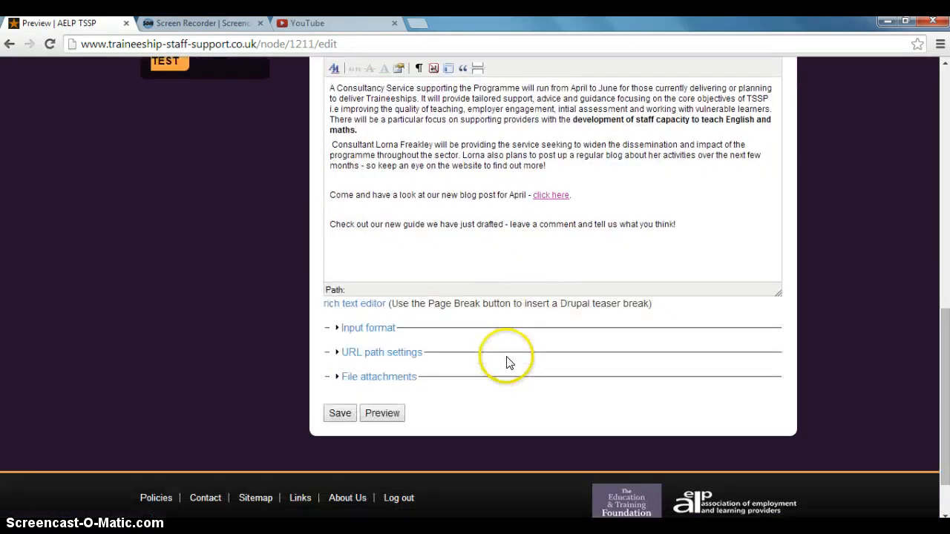
left_click(338, 412)
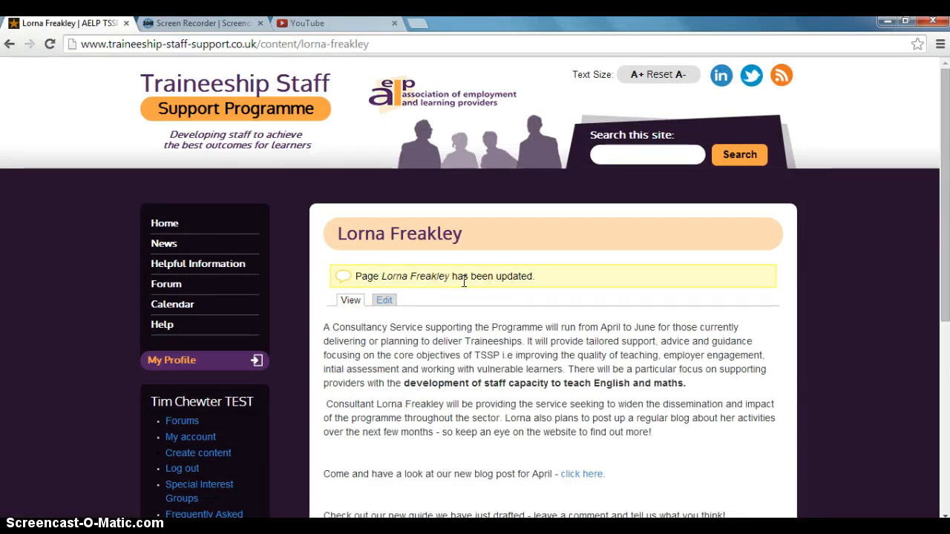
Reopen the live TSSP Consultancy Service page from Projects to see both new lines.
left_click(163, 222)
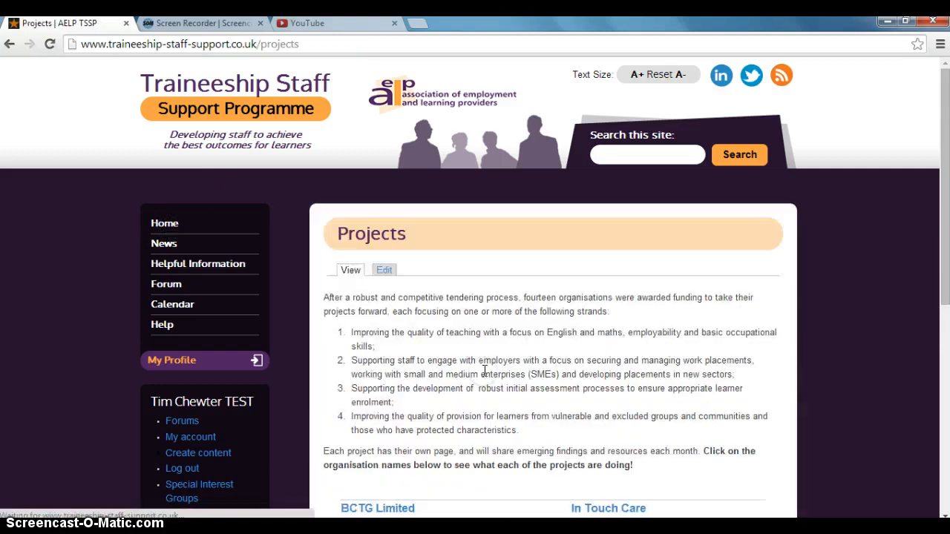
scroll("down", 3)
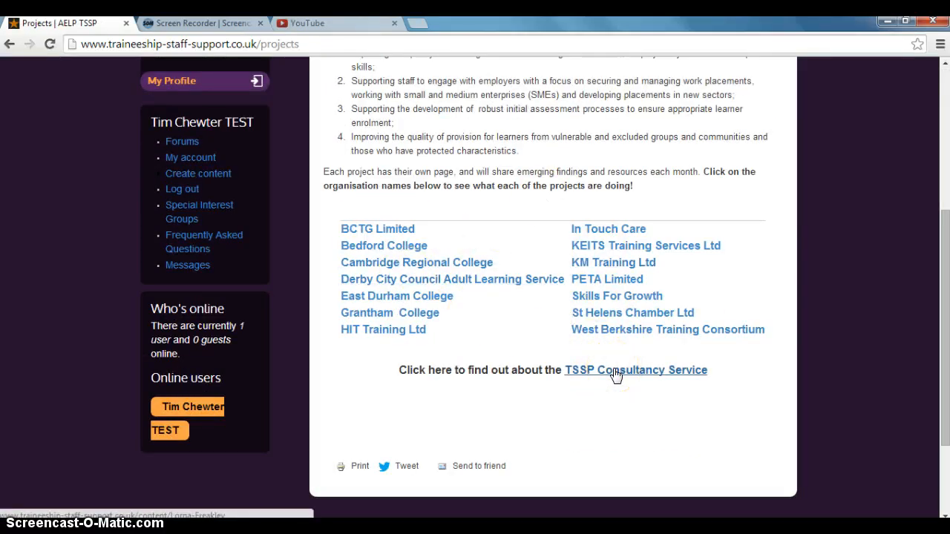
left_click(635, 371)
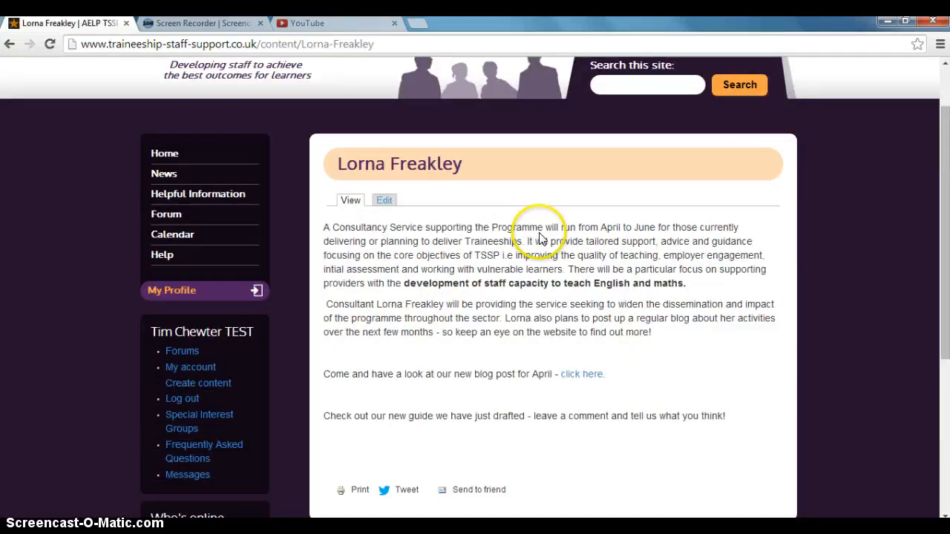
scroll("down", 3)
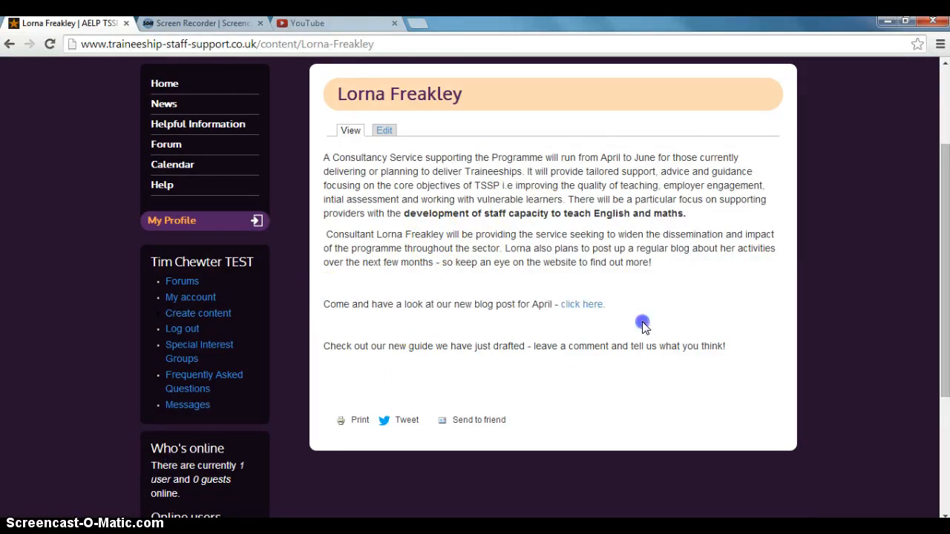
mouse_move(582, 304)
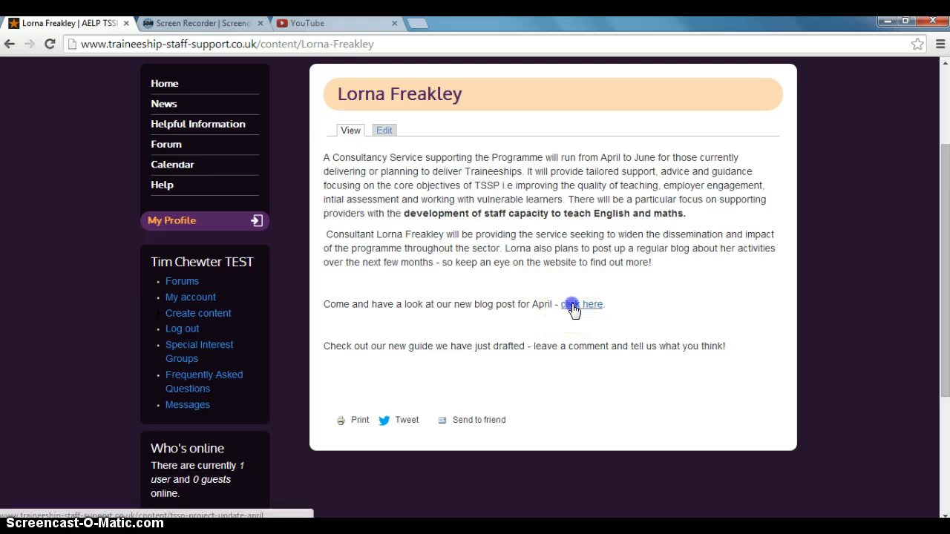
Follow the 'click here' link to the April project update blog post.
left_click(590, 304)
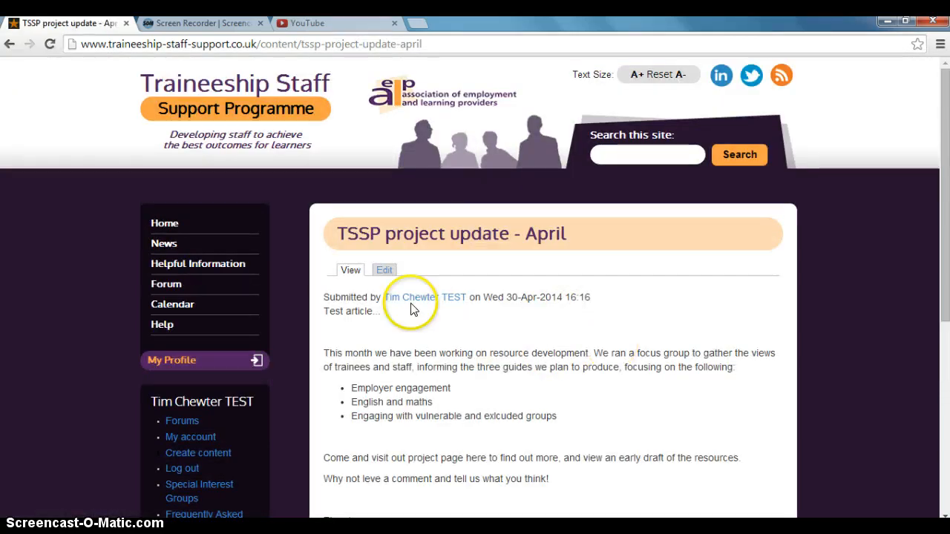
scroll("down", 3)
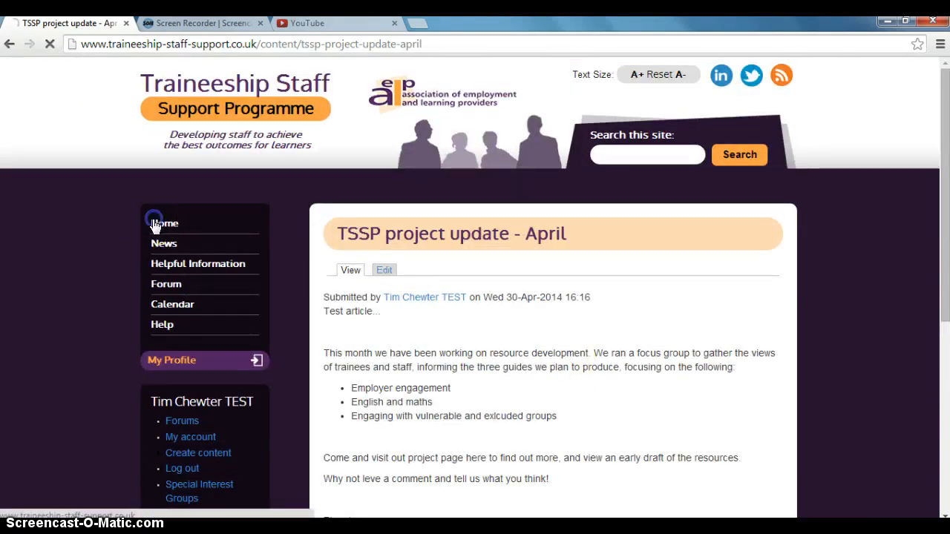
Return to the site's home page from the left navigation.
left_click(163, 223)
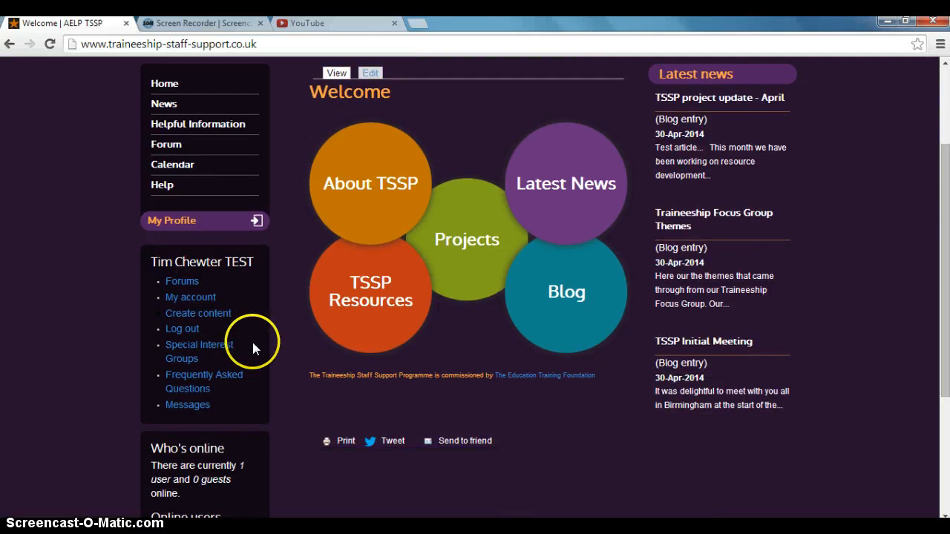
scroll("up", 3)
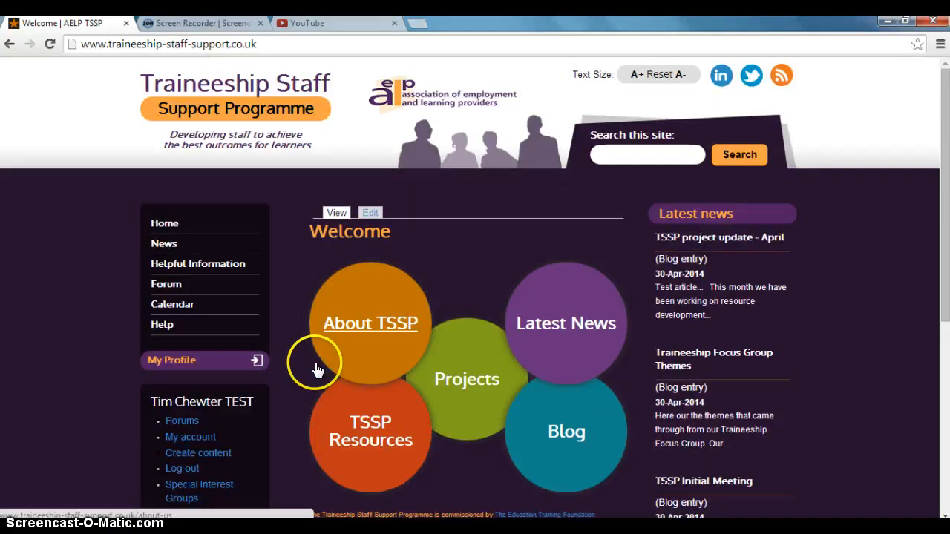
scroll("down", 3)
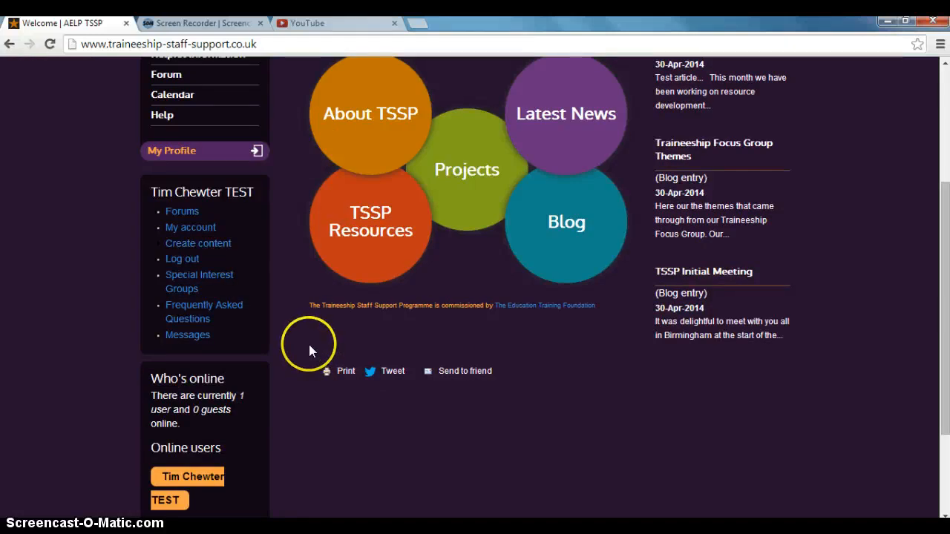
scroll("up", 3)
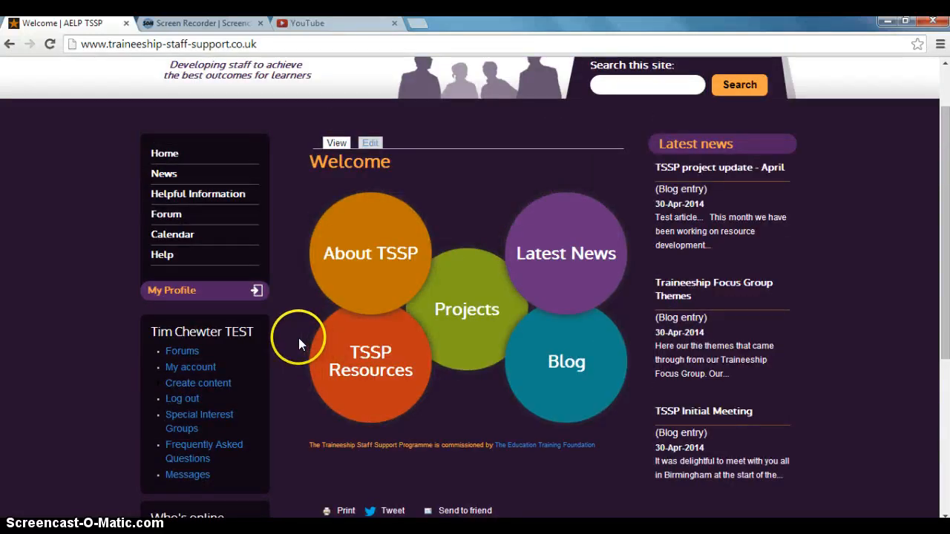